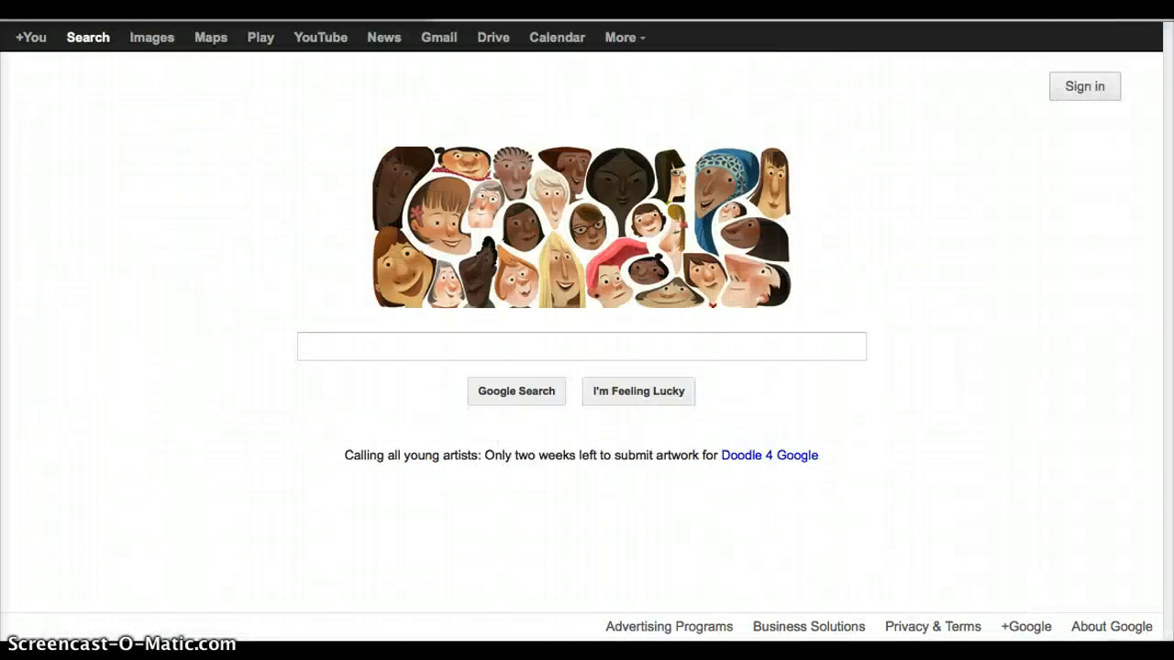
pyautogui.moveTo(142, 351)
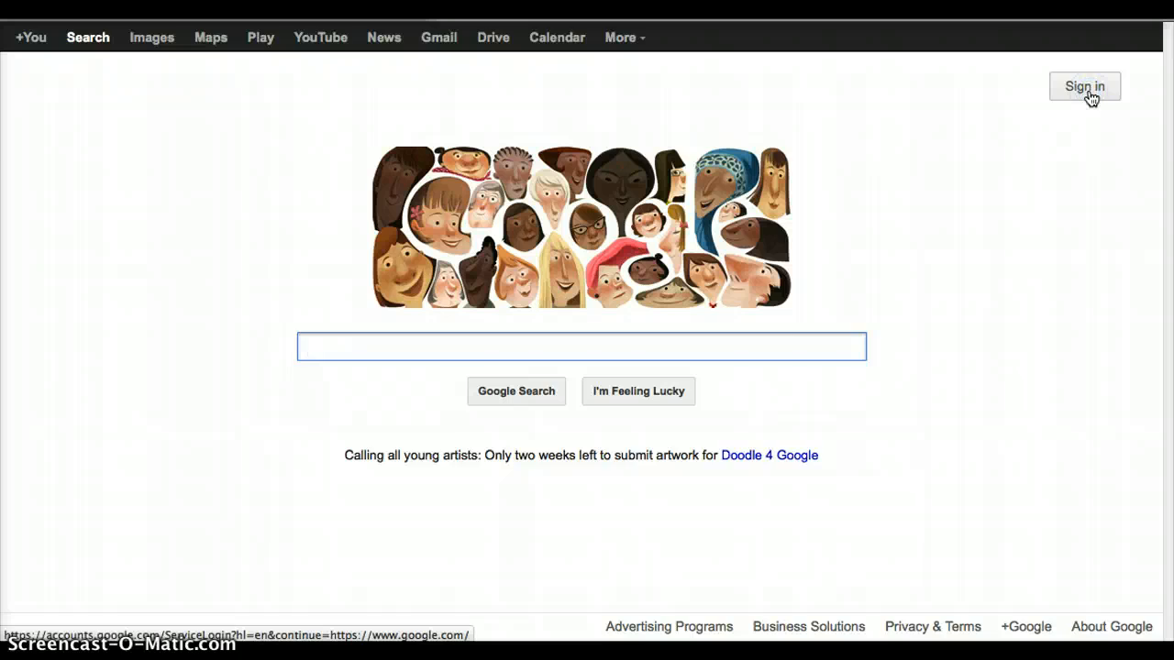
pyautogui.click(1084, 86)
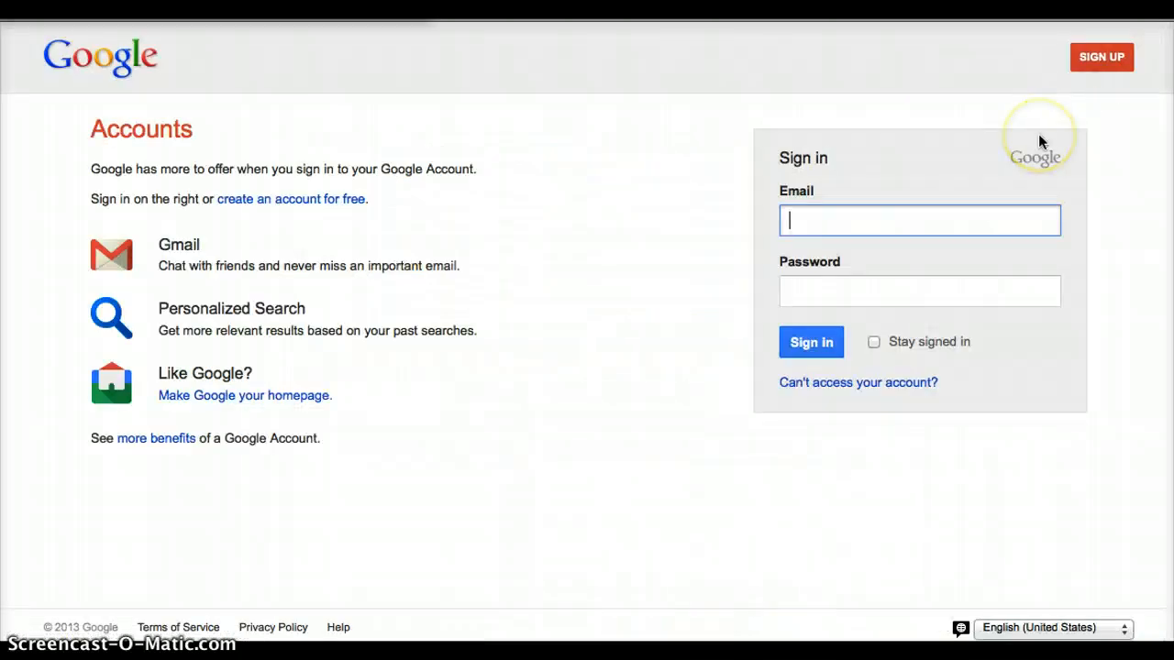
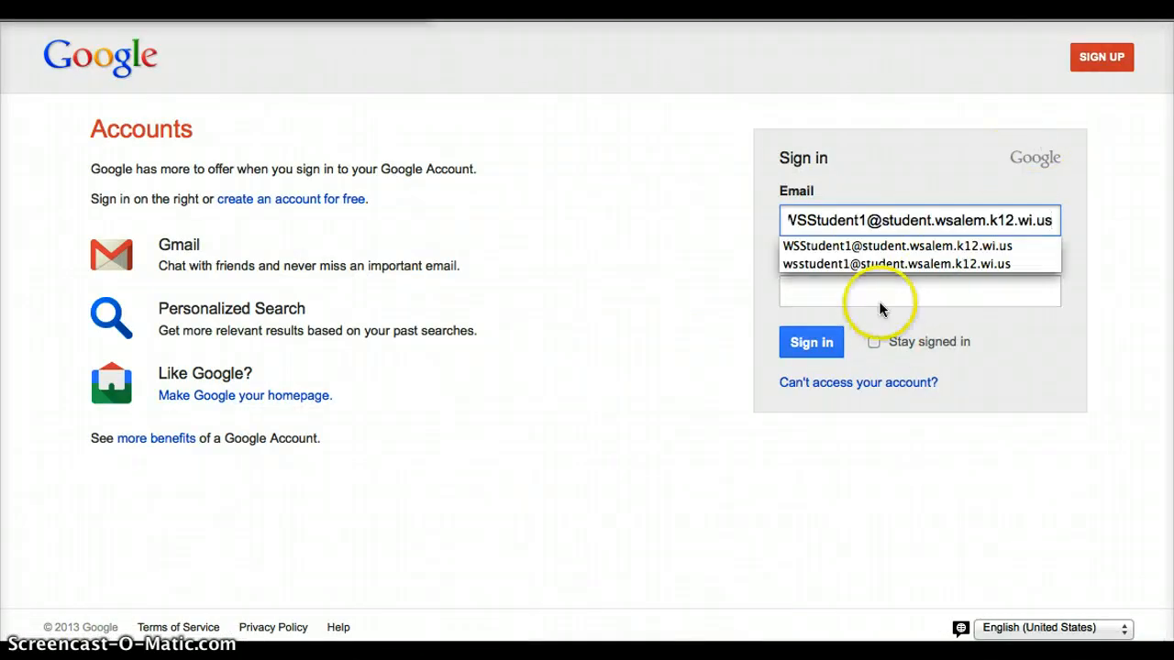
pyautogui.click(919, 291)
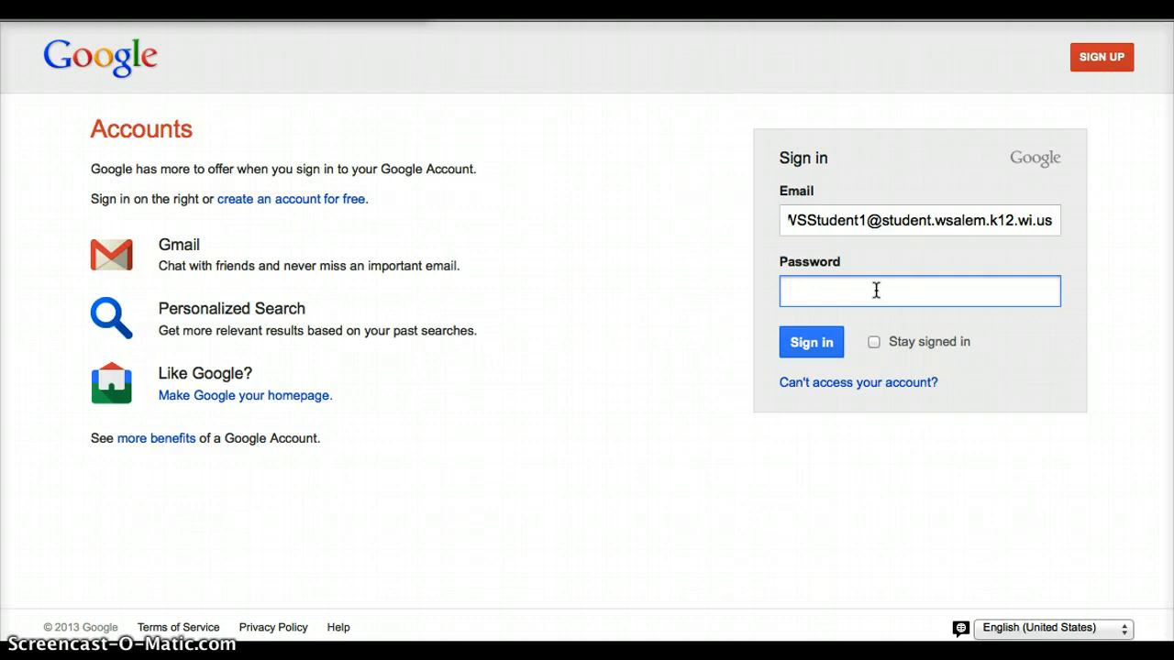
pyautogui.click(919, 290)
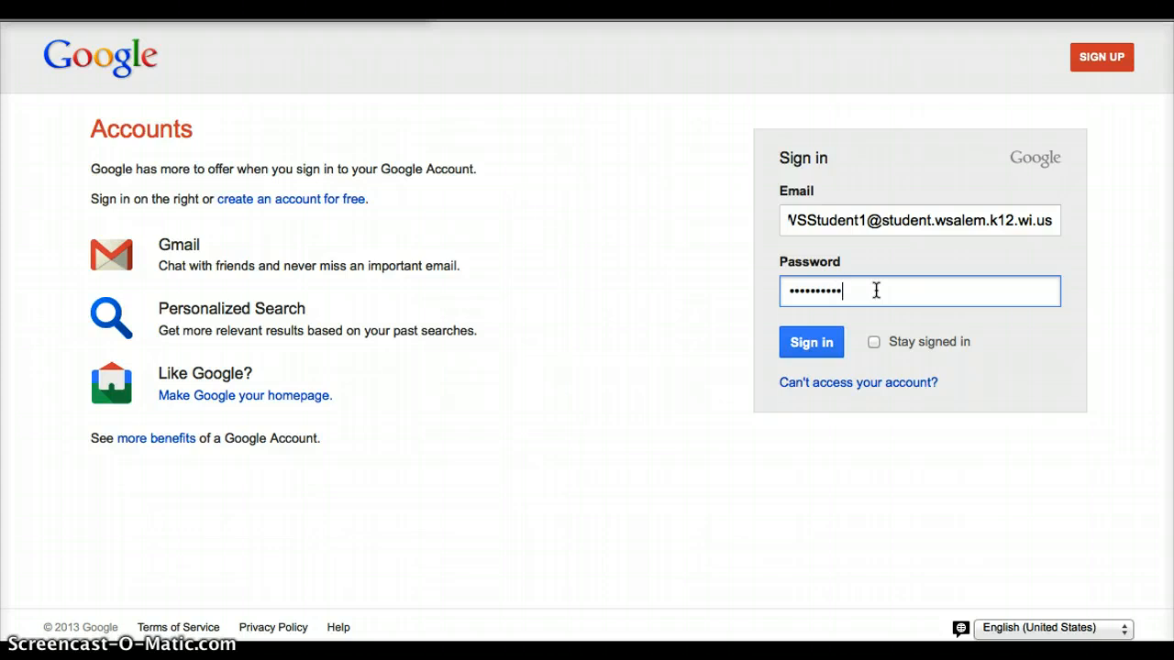
pyautogui.click(811, 341)
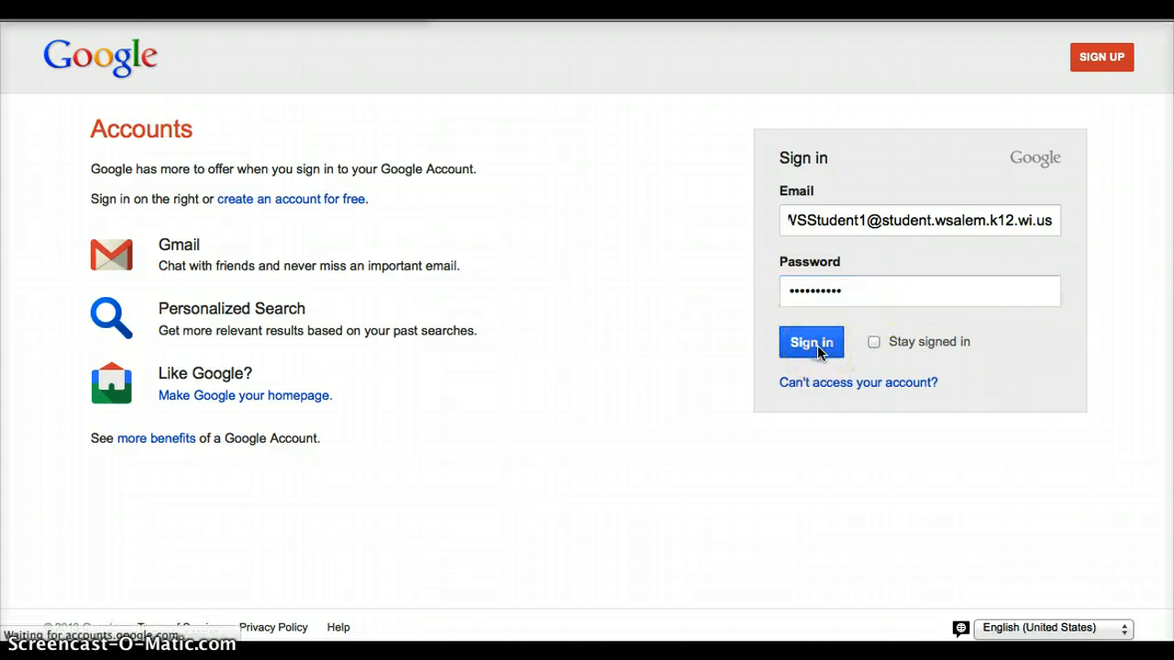
pyautogui.click(810, 341)
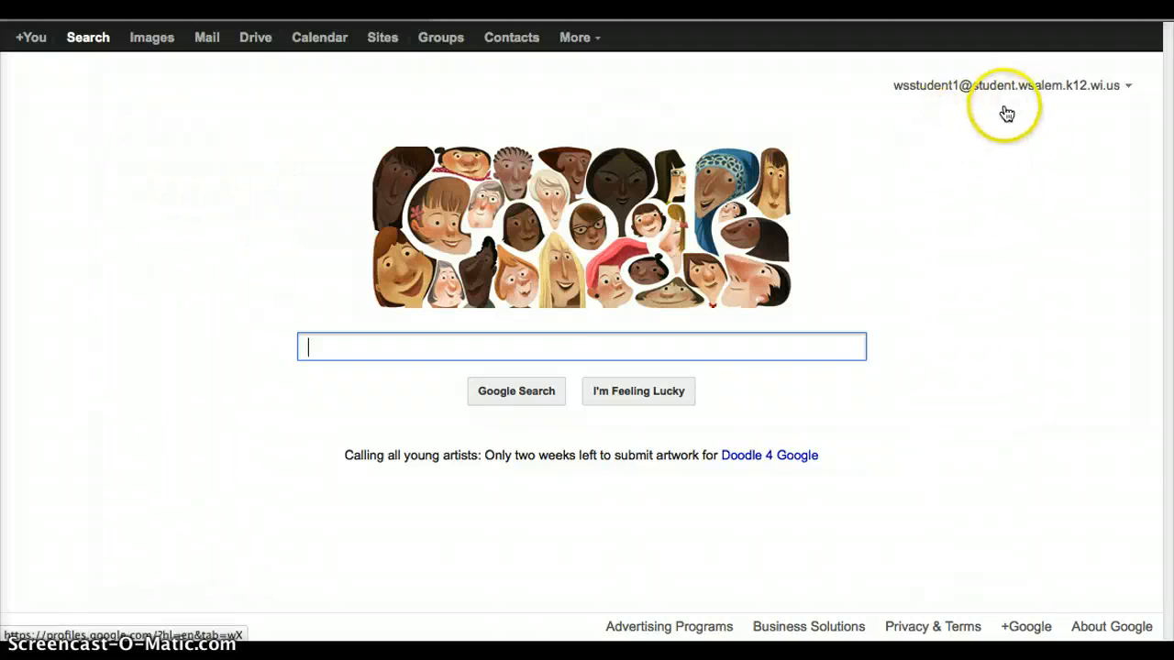
pyautogui.moveTo(227, 72)
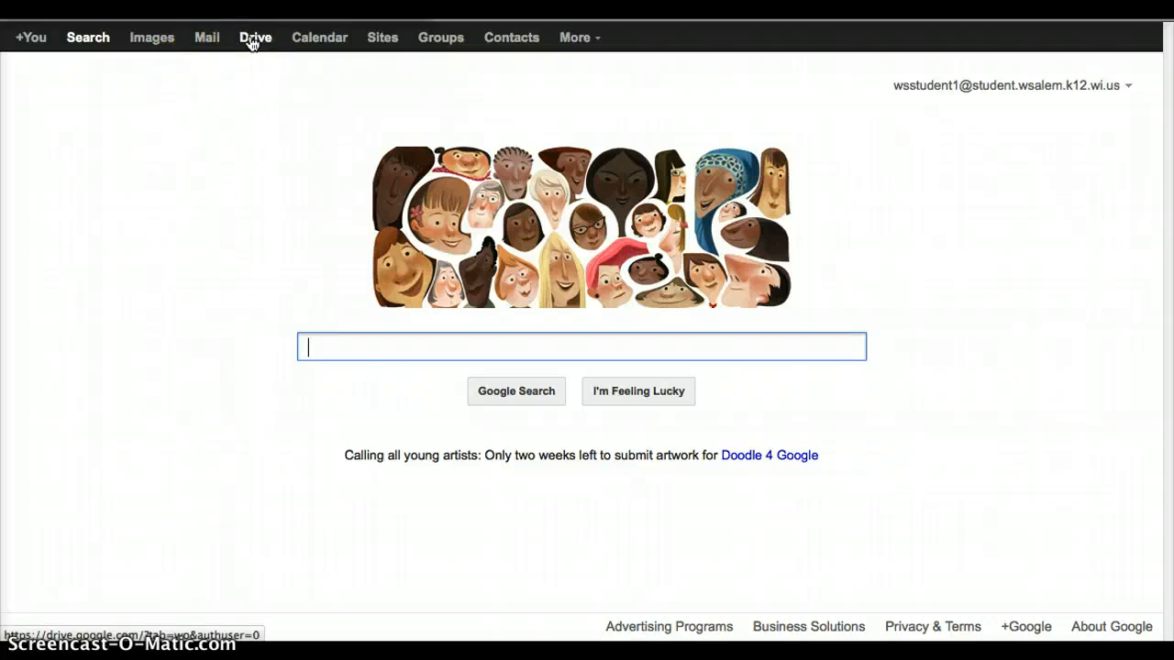
# Step: Go to Google Drive from the black Google bar
pyautogui.click(255, 37)
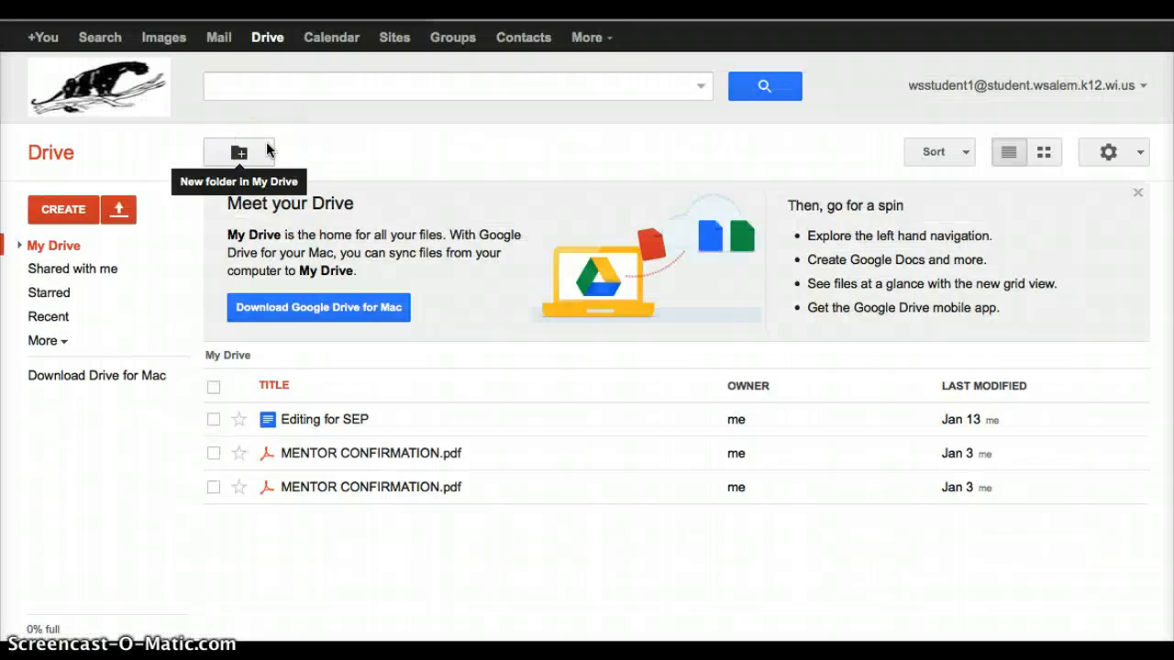
pyautogui.moveTo(374, 168)
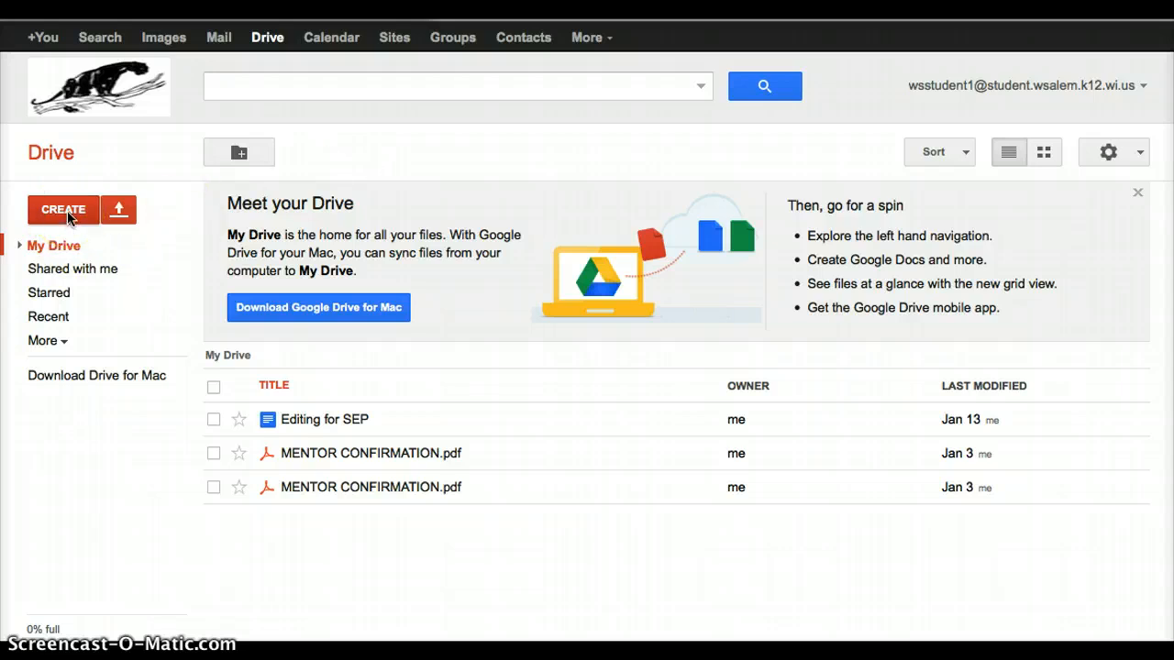
# Step: Create a folder named 'hilkat D8' with CREATE > Folder
pyautogui.click(62, 209)
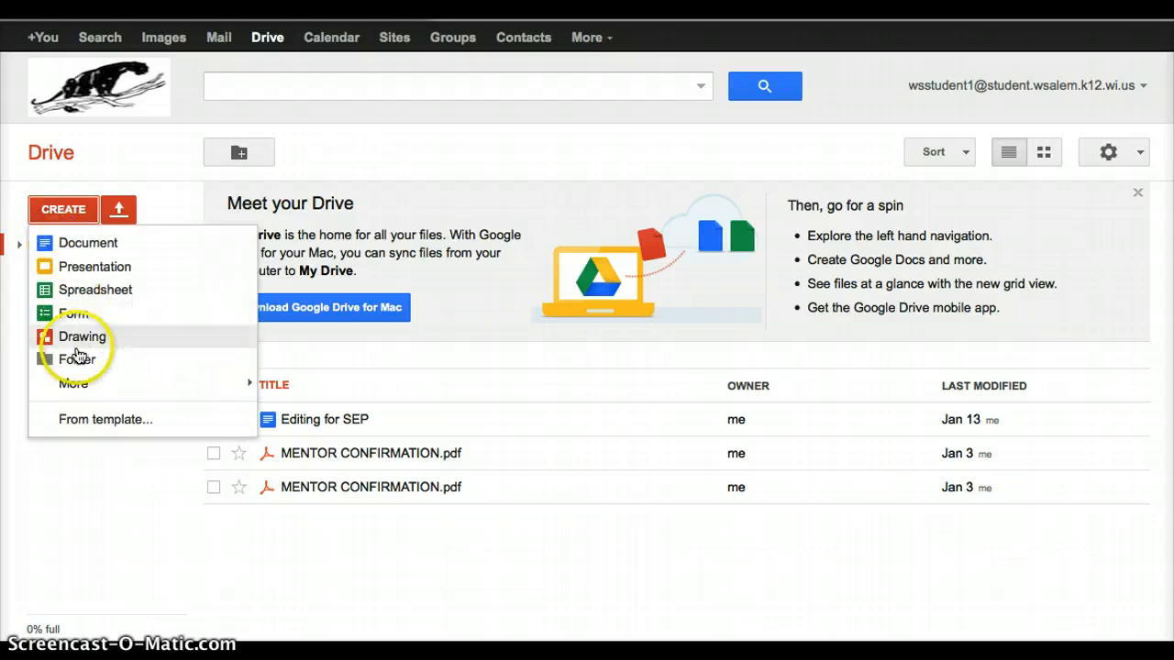
pyautogui.moveTo(77, 359)
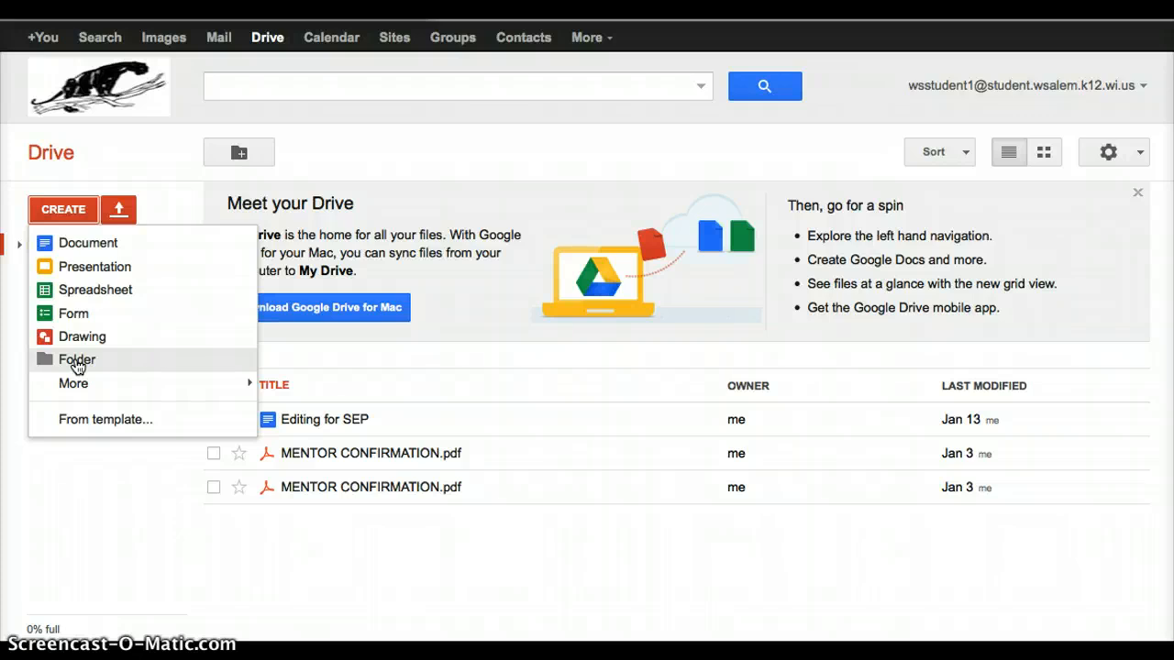
pyautogui.click(78, 359)
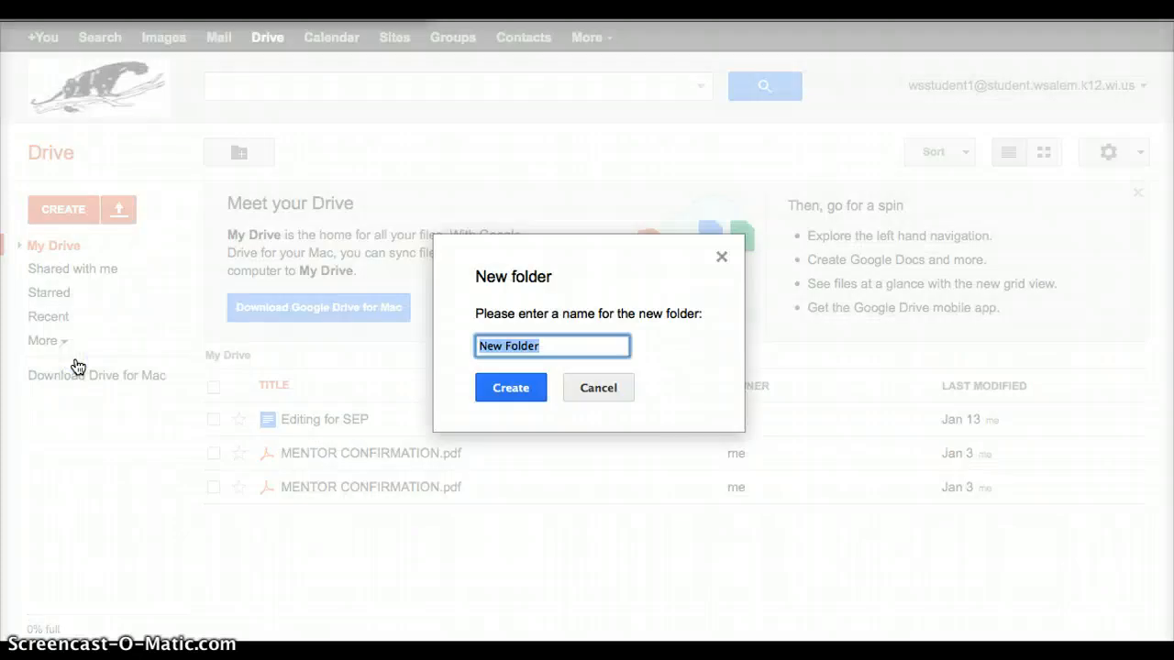
pyautogui.write('hi')
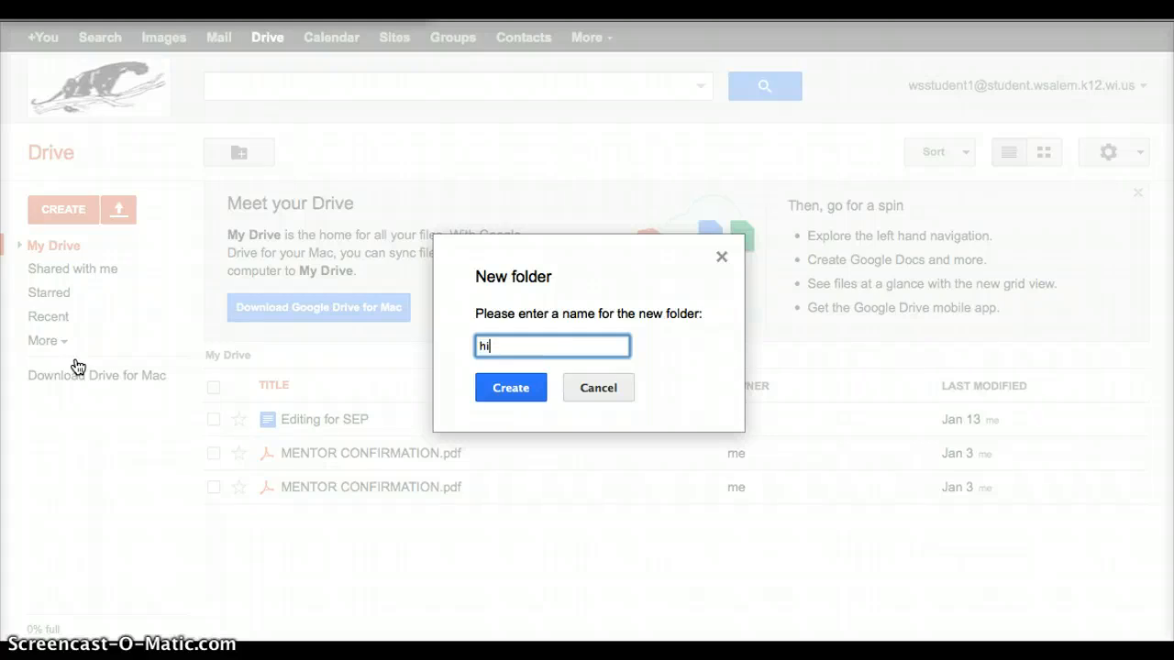
pyautogui.write('lkat')
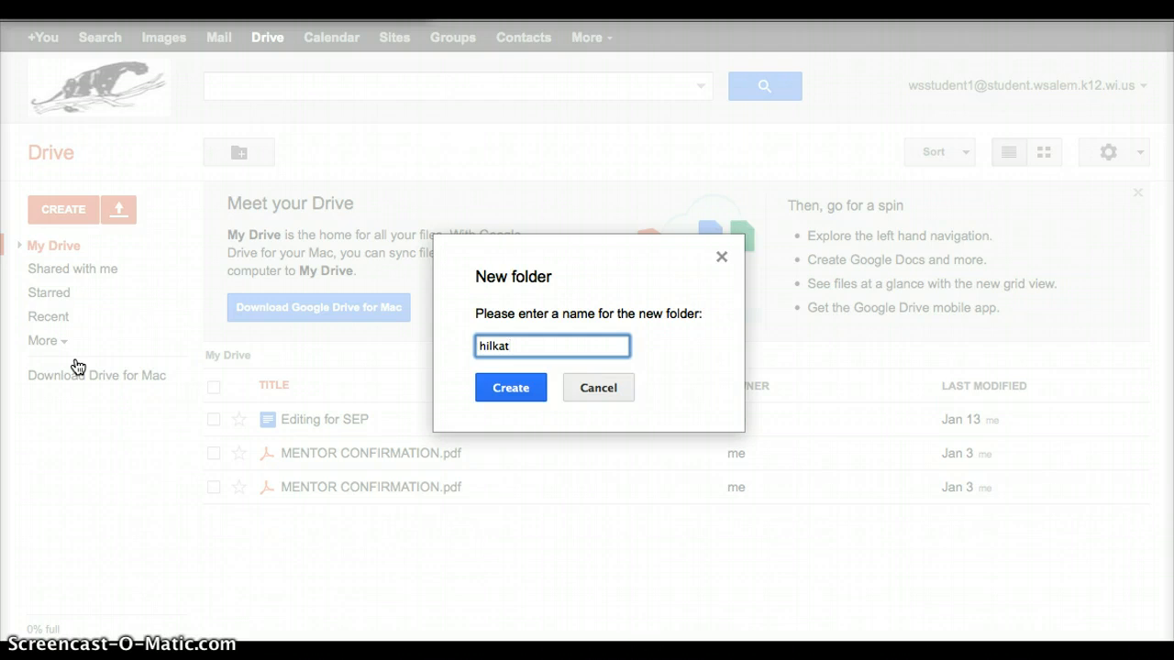
pyautogui.write('" "')
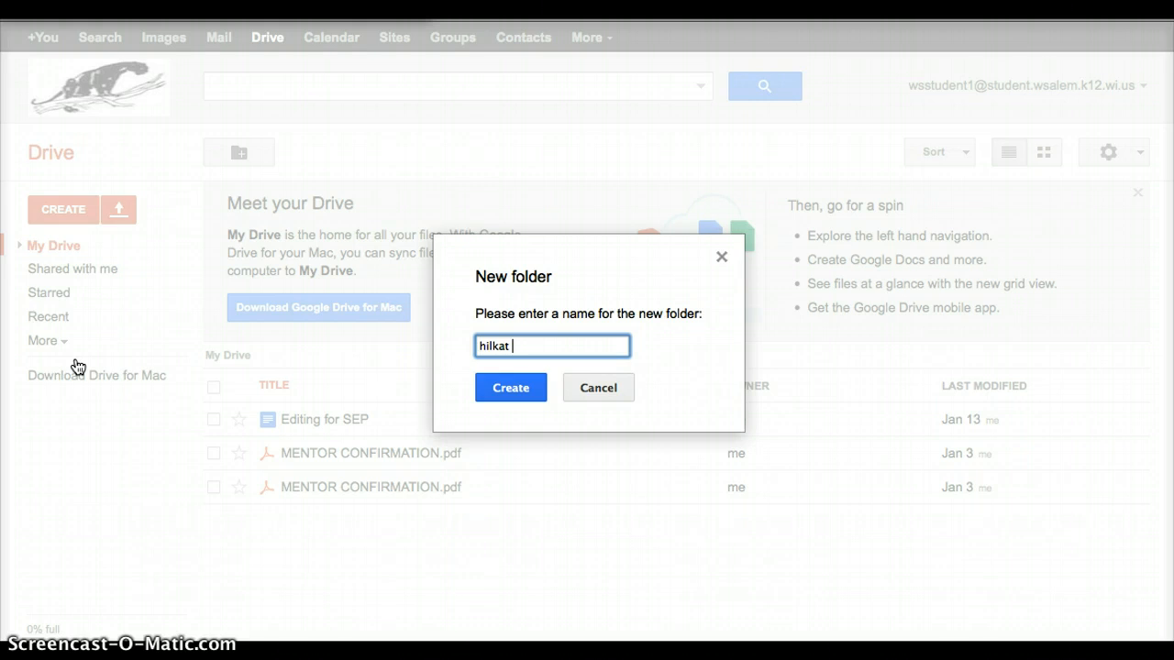
pyautogui.write('D')
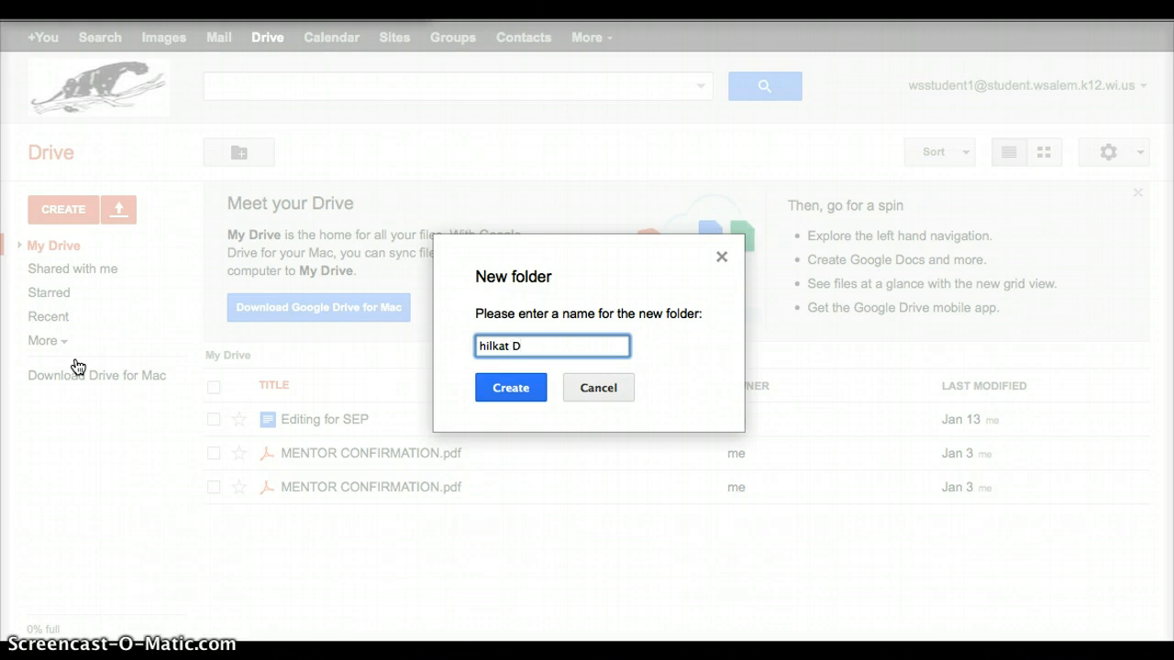
pyautogui.write('8')
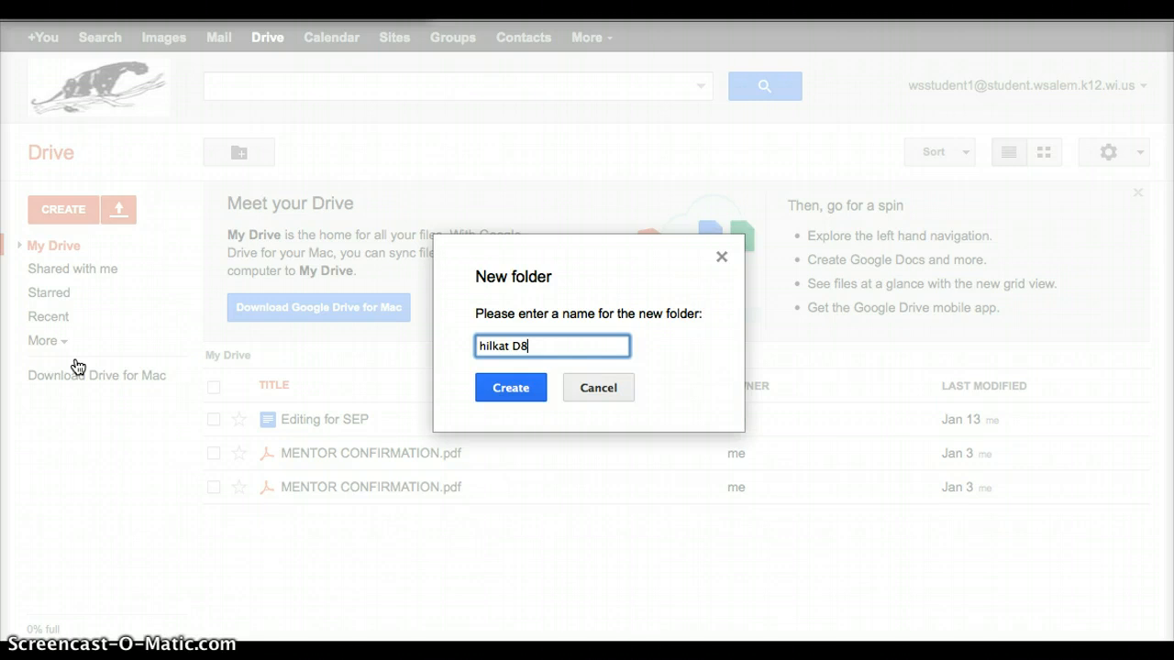
pyautogui.moveTo(367, 384)
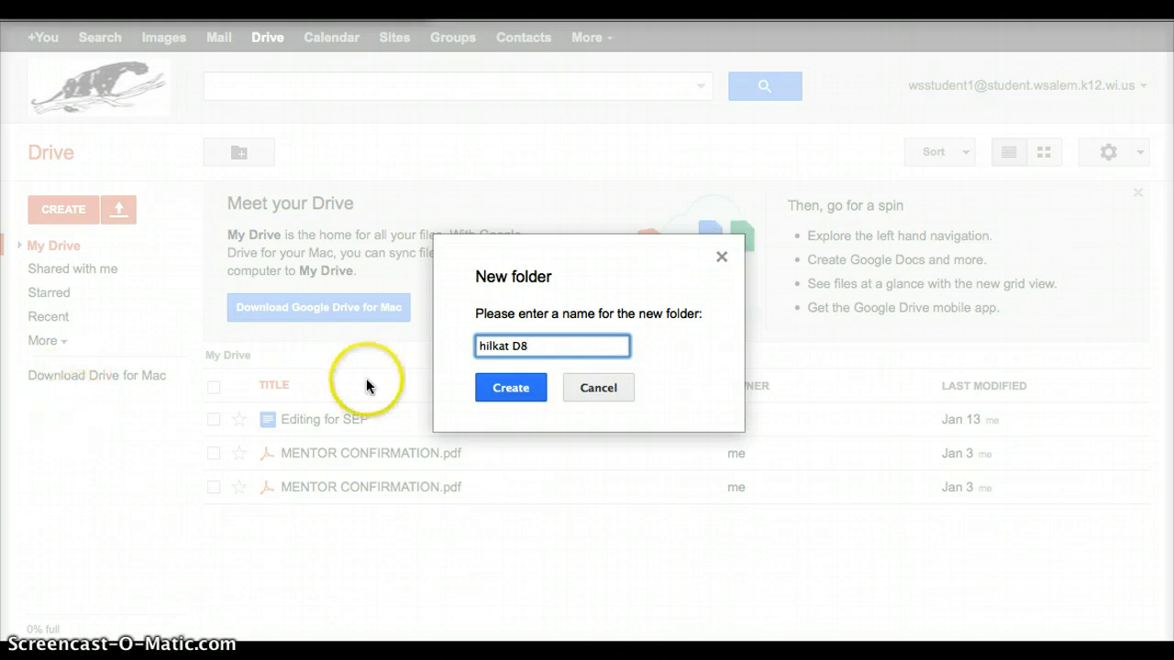
pyautogui.click(510, 387)
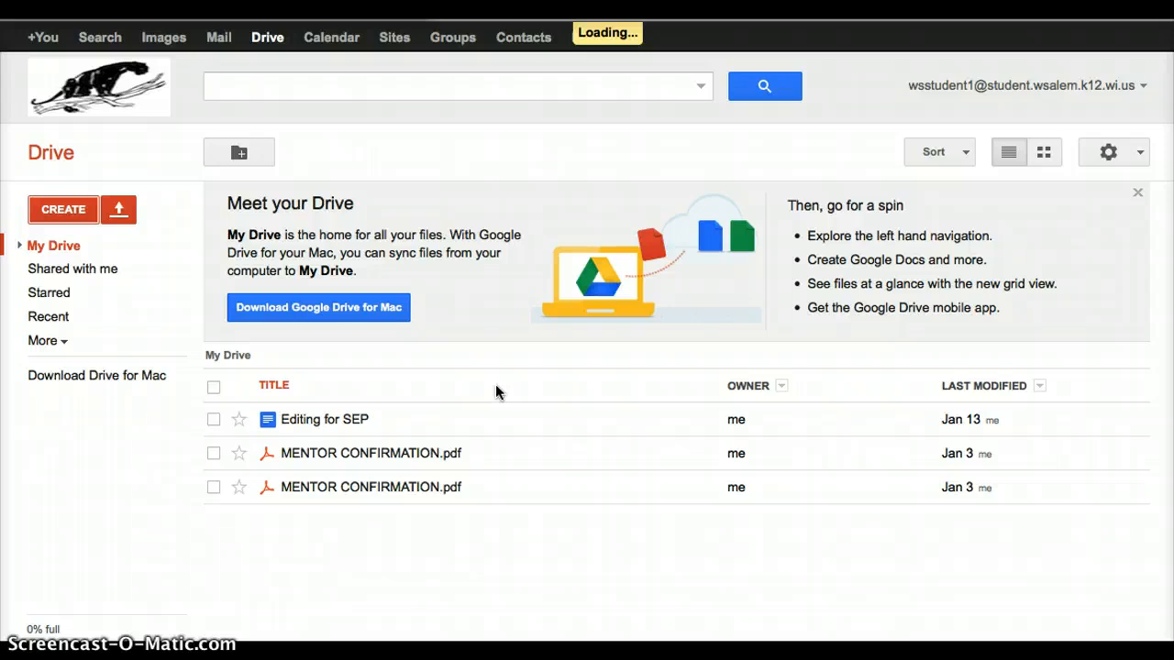
# Step: Check the box beside the hilkat D8 folder in My Drive
pyautogui.click(240, 152)
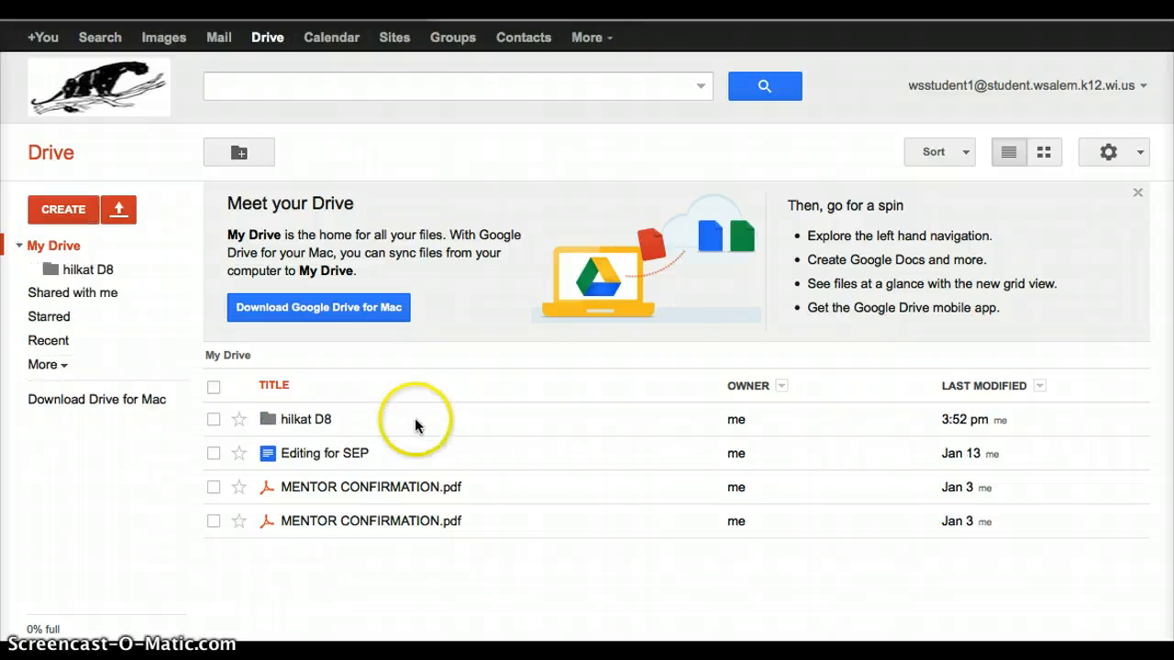
pyautogui.click(305, 419)
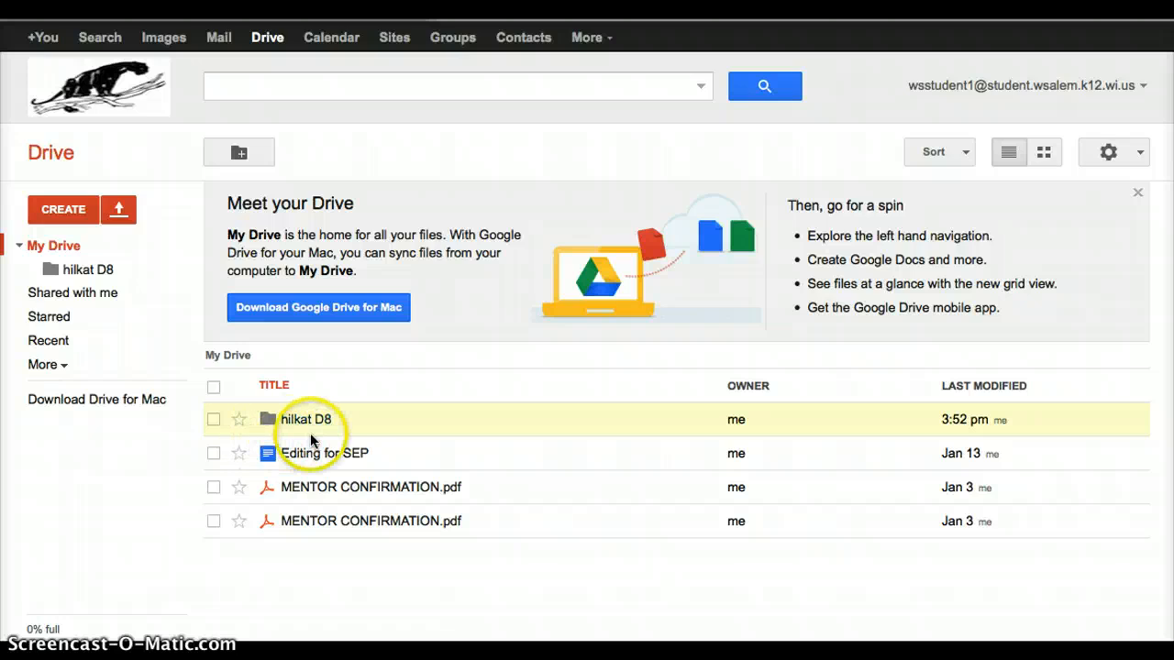
pyautogui.moveTo(305, 419)
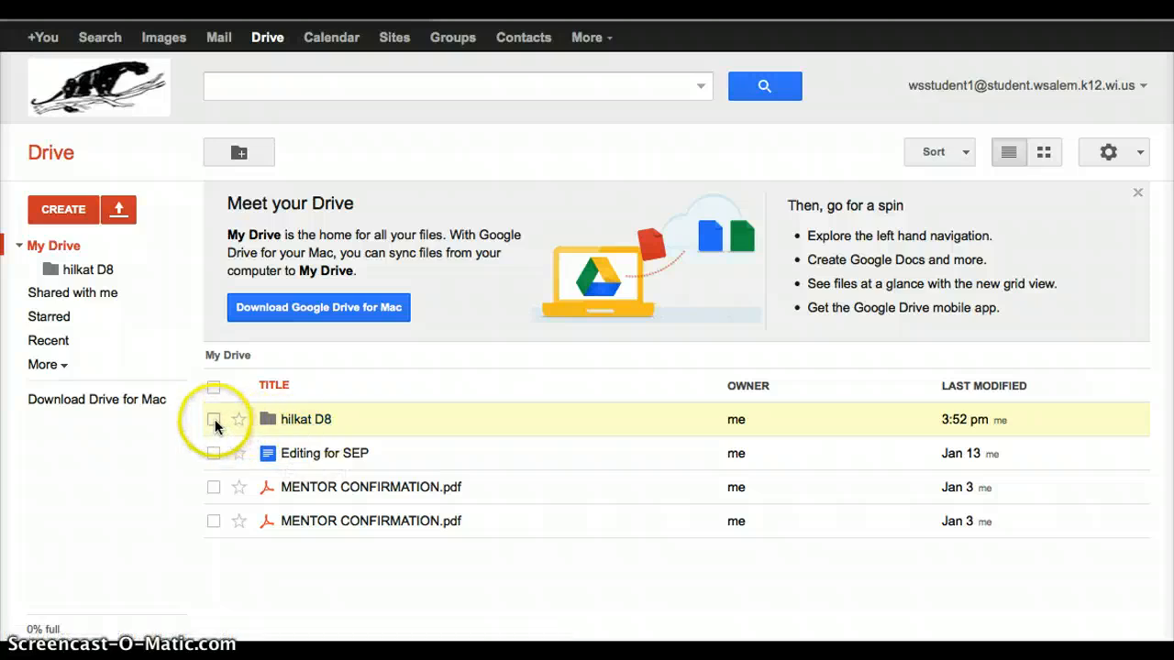
pyautogui.click(213, 419)
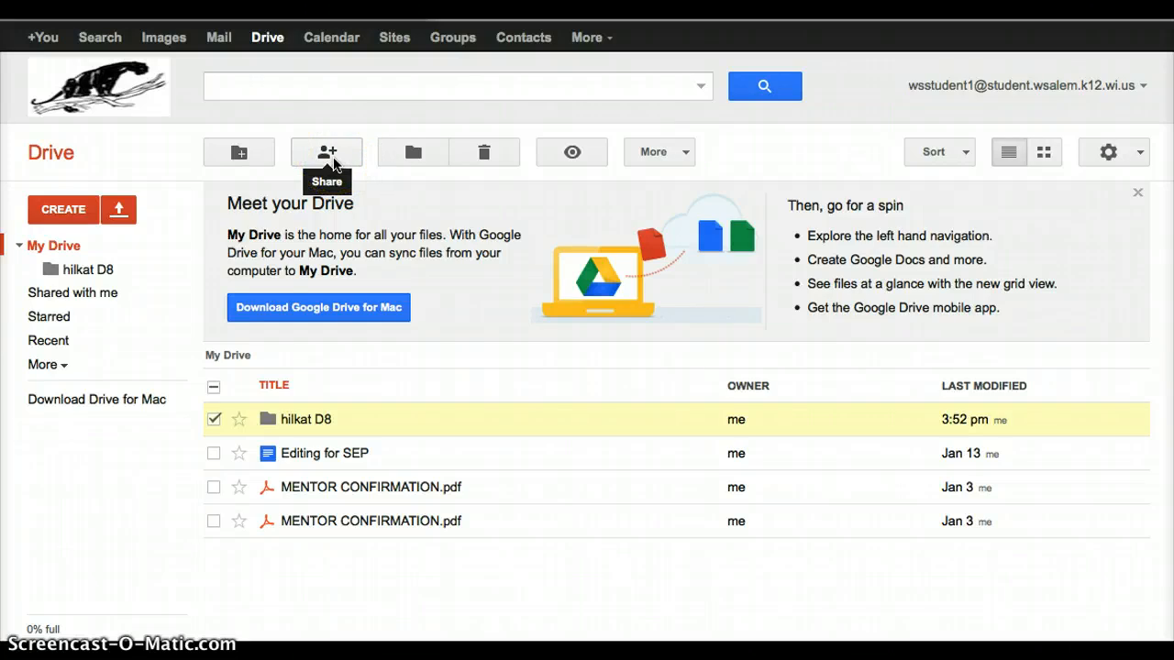
pyautogui.click(326, 151)
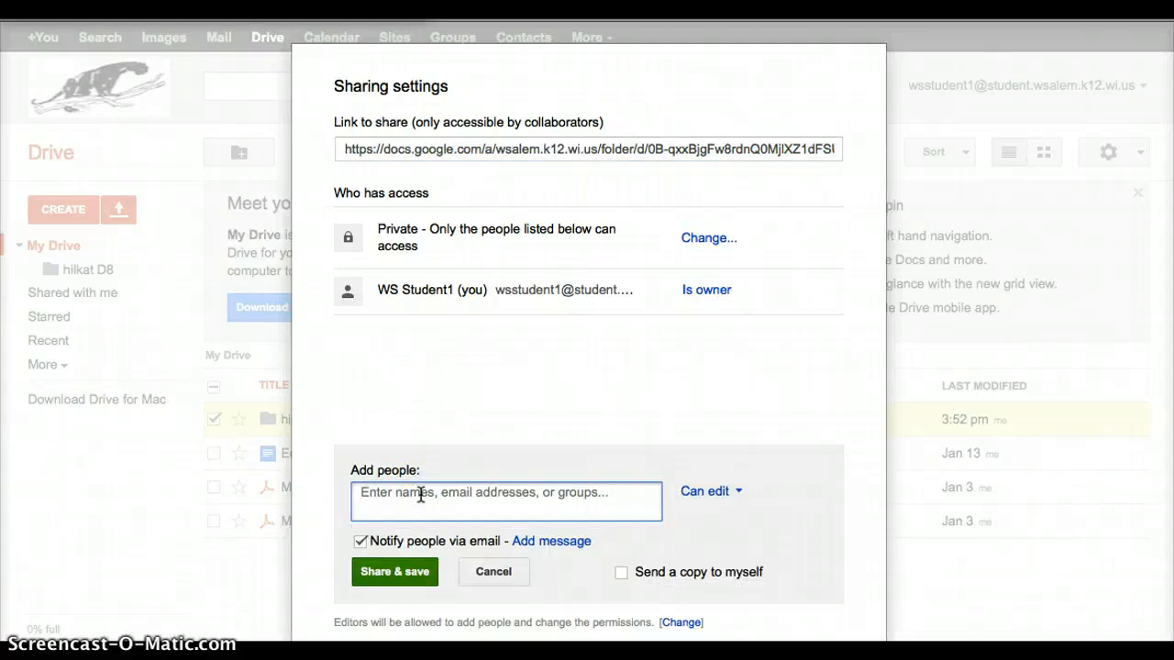
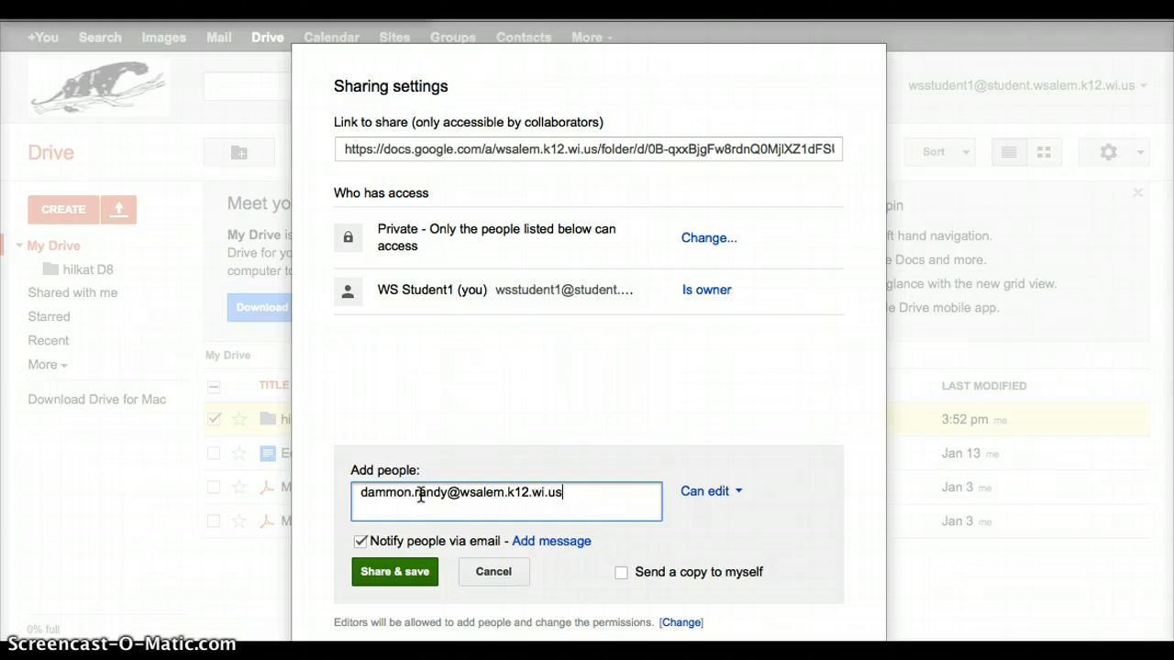
pyautogui.moveTo(243, 541)
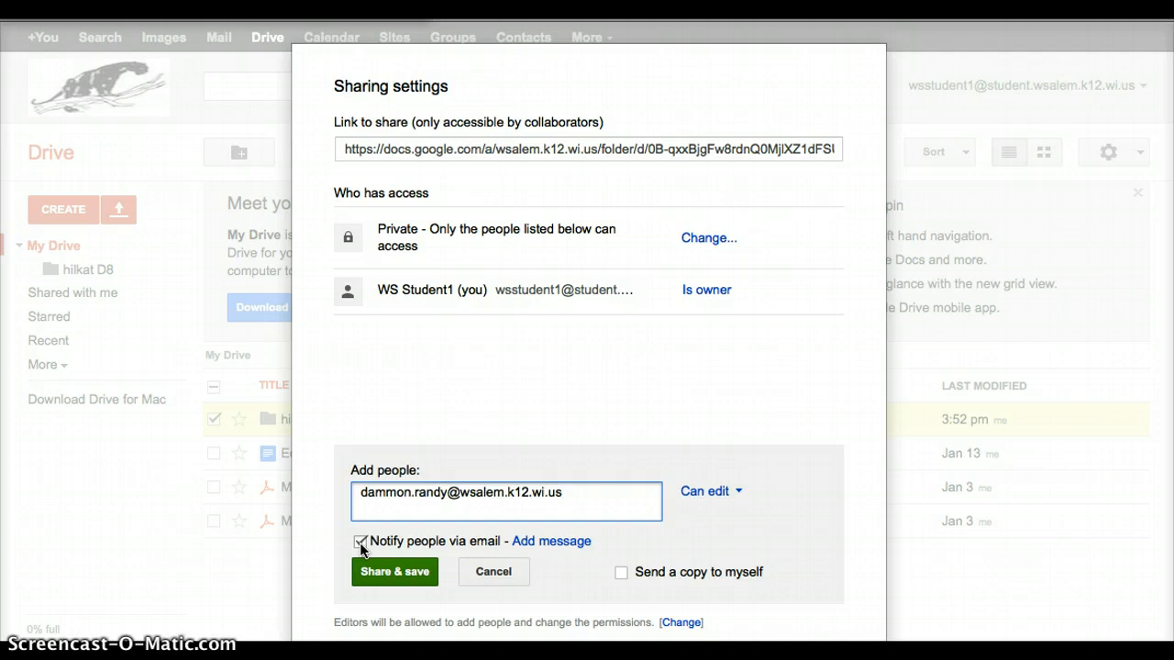
# Step: Turn off email notification, save edit access, confirm, and close sharing
pyautogui.click(360, 542)
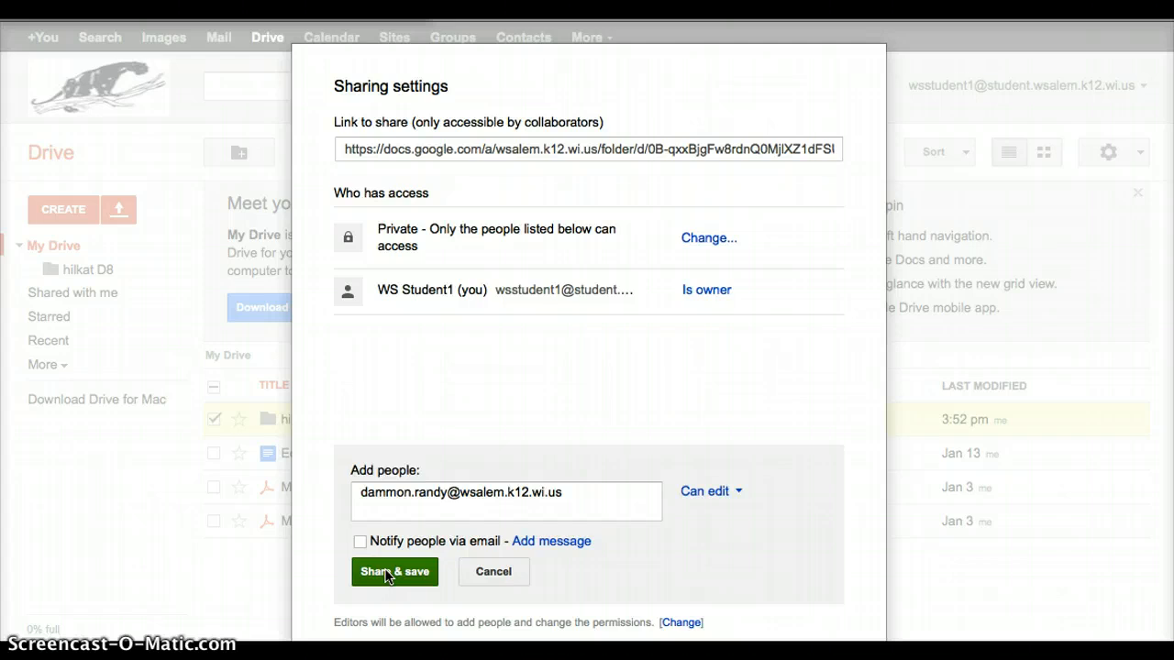
pyautogui.click(394, 572)
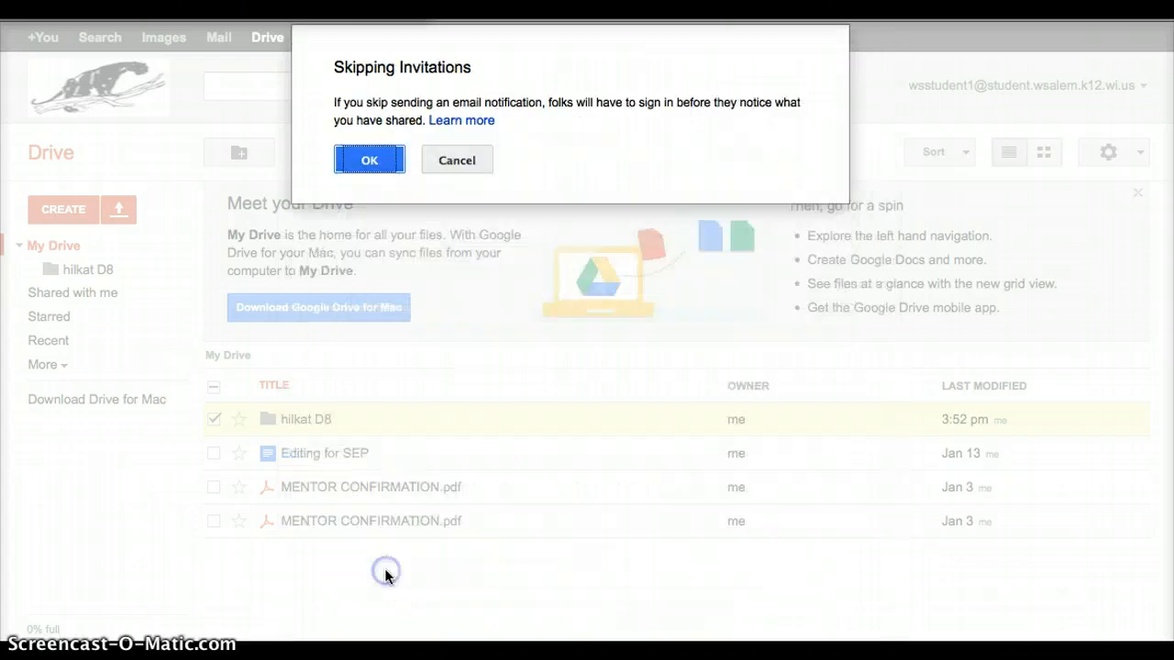
pyautogui.click(368, 158)
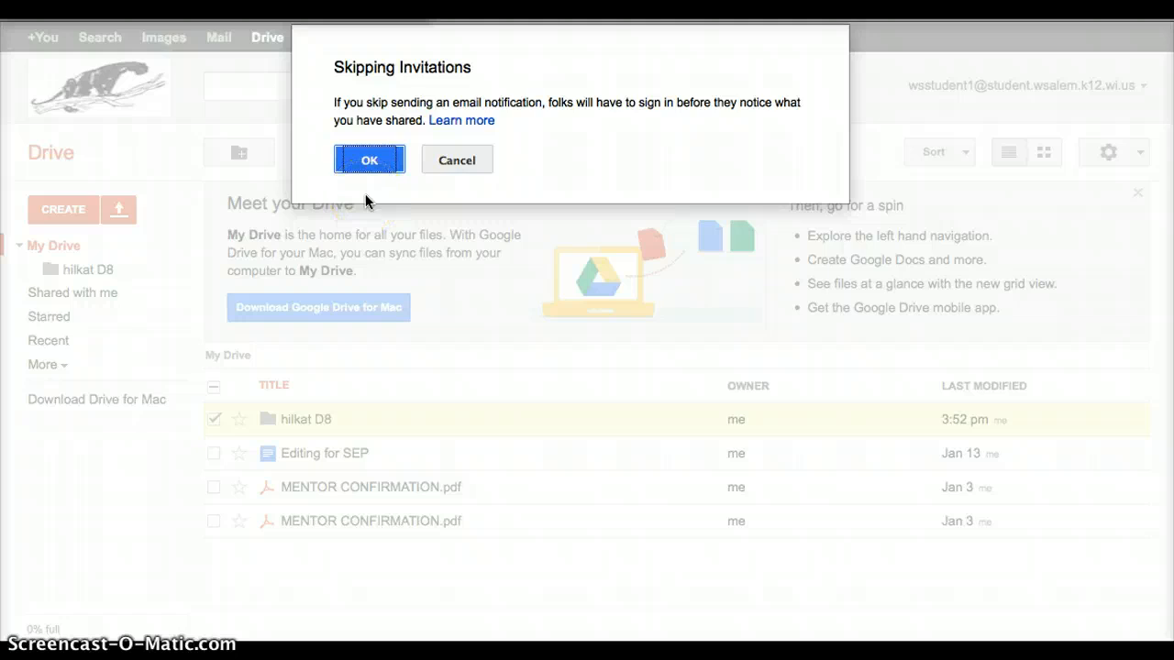
pyautogui.click(369, 159)
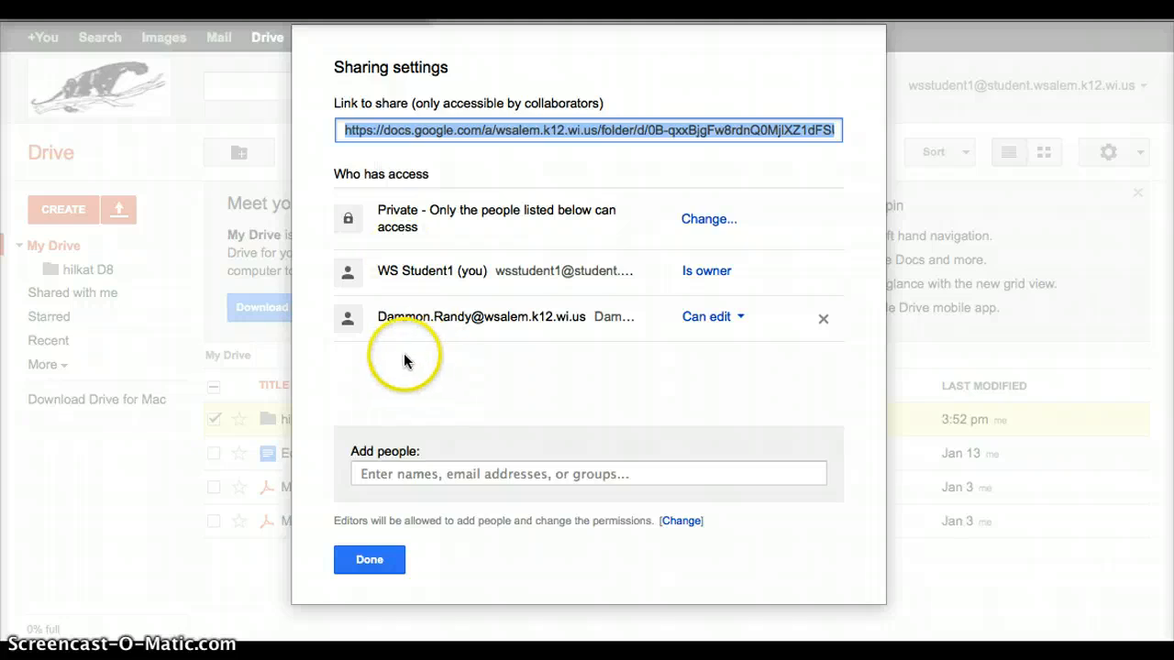
pyautogui.moveTo(596, 344)
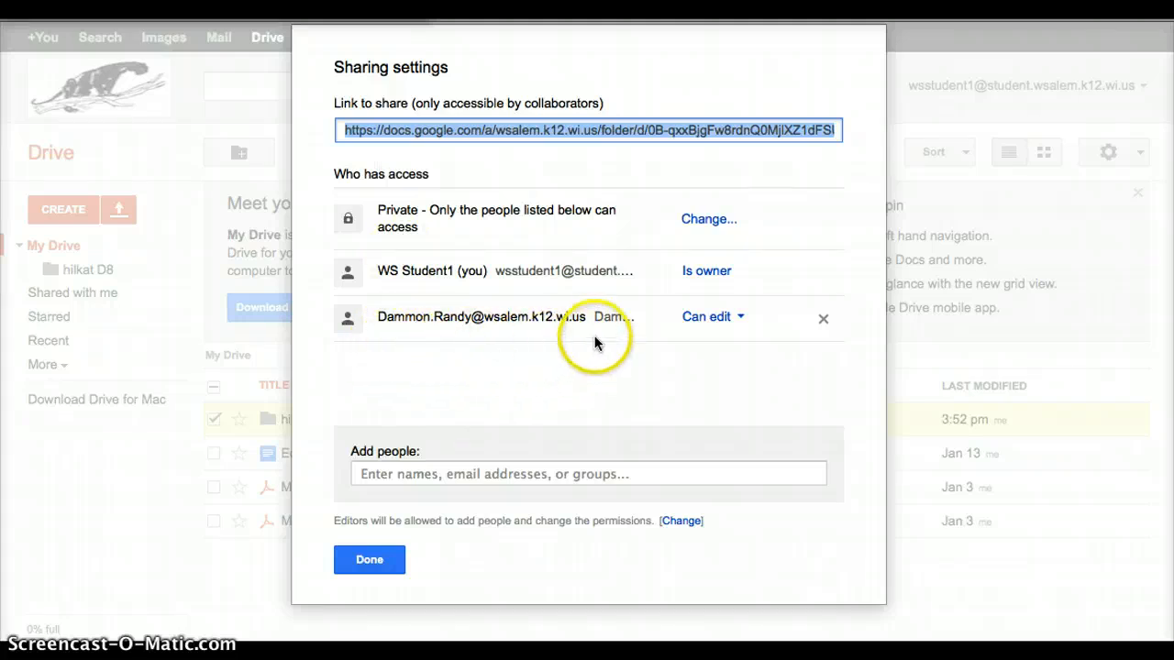
pyautogui.moveTo(551, 349)
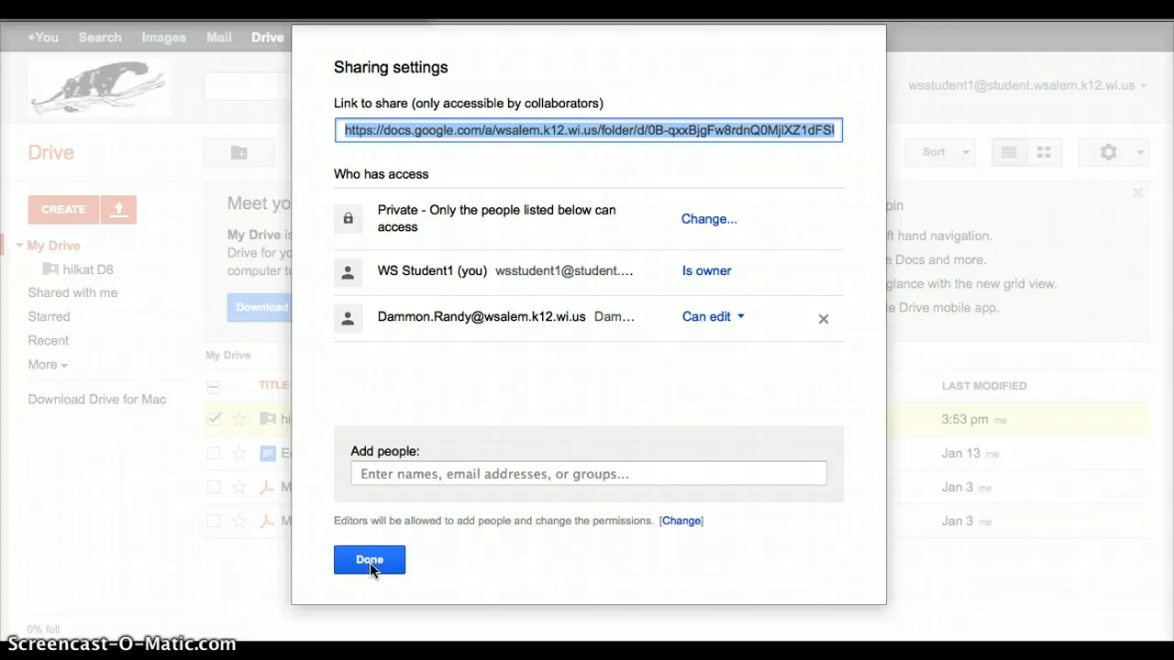
pyautogui.click(369, 559)
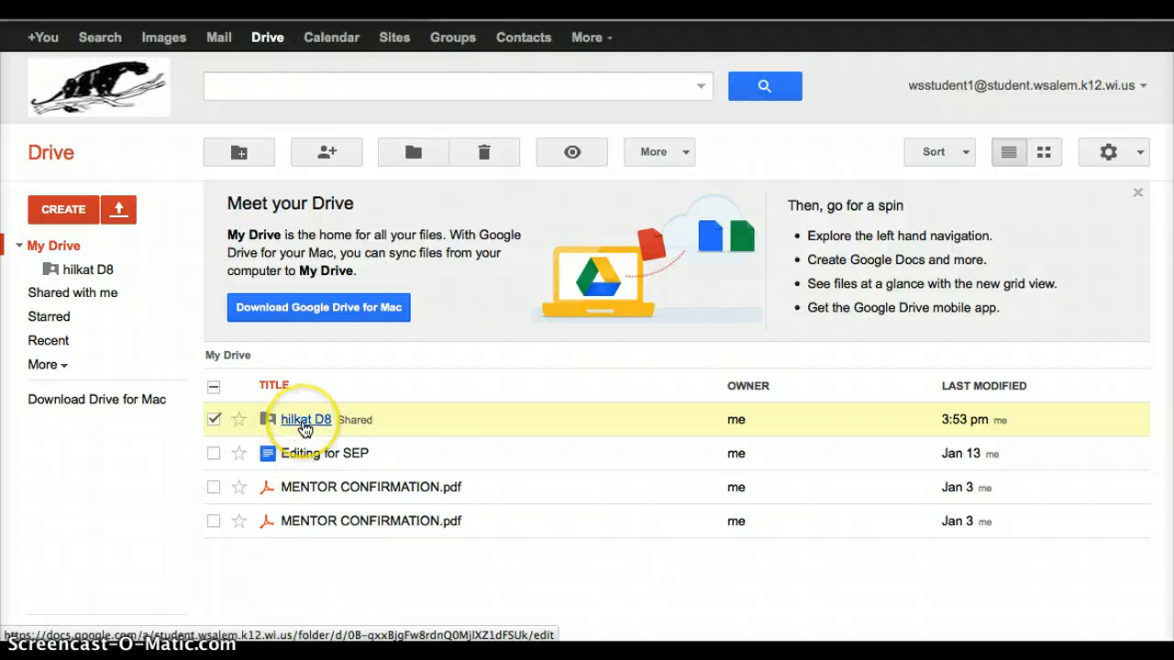
# Step: Open the empty hilkat D8 folder and show the Upload choices
pyautogui.click(305, 419)
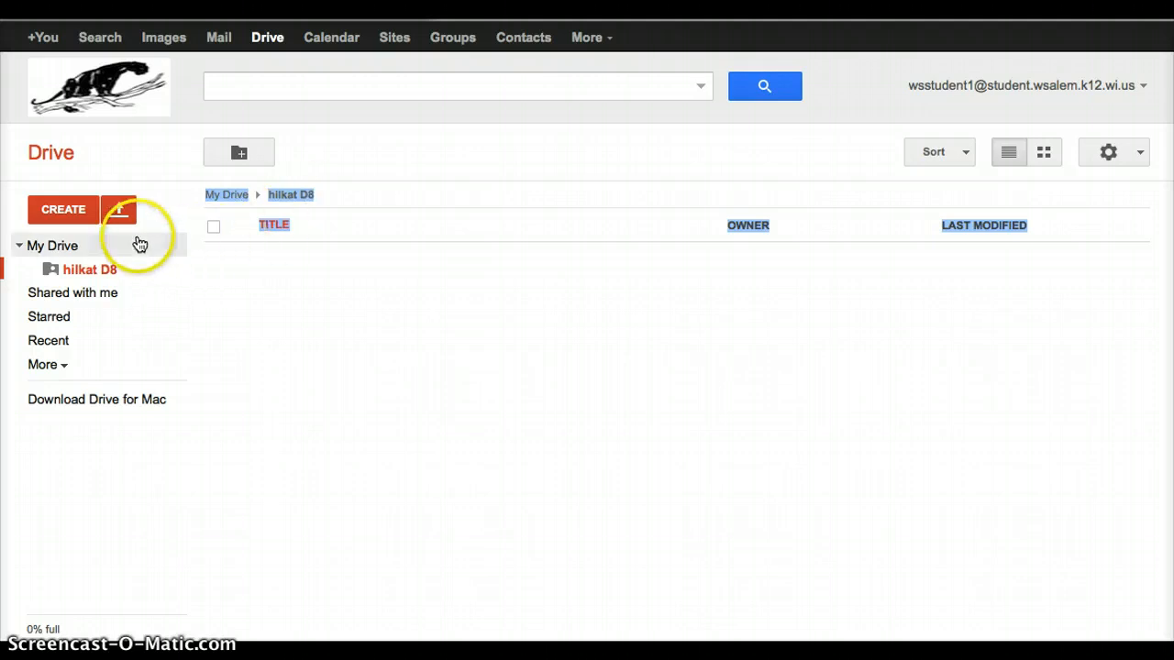
pyautogui.moveTo(119, 209)
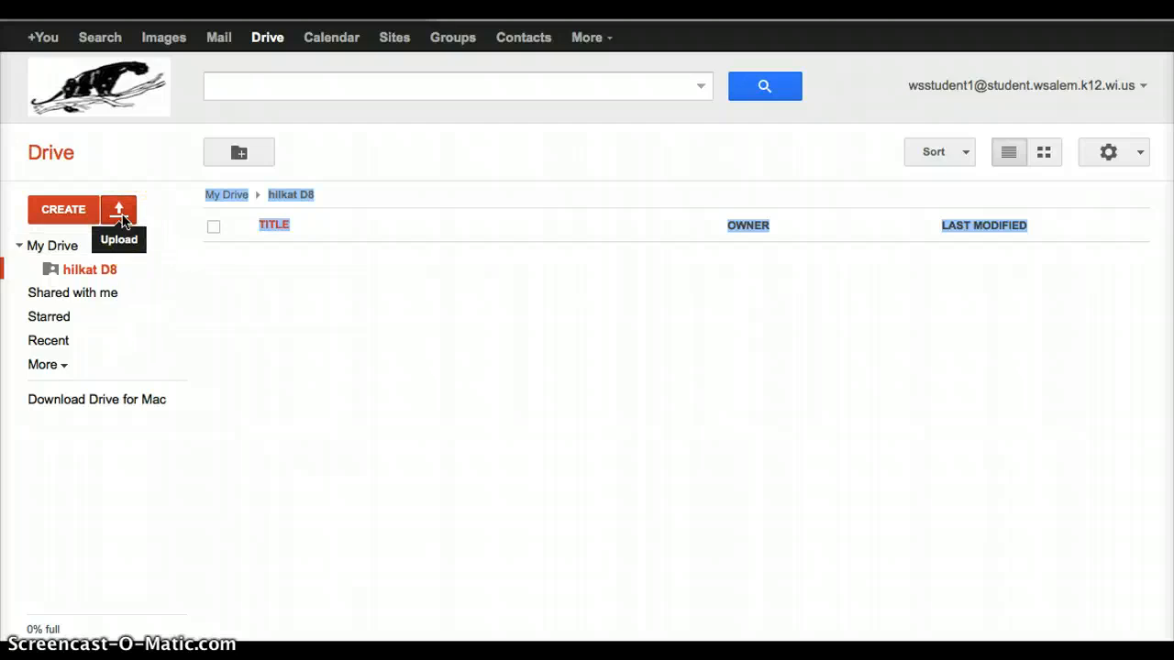
pyautogui.click(118, 209)
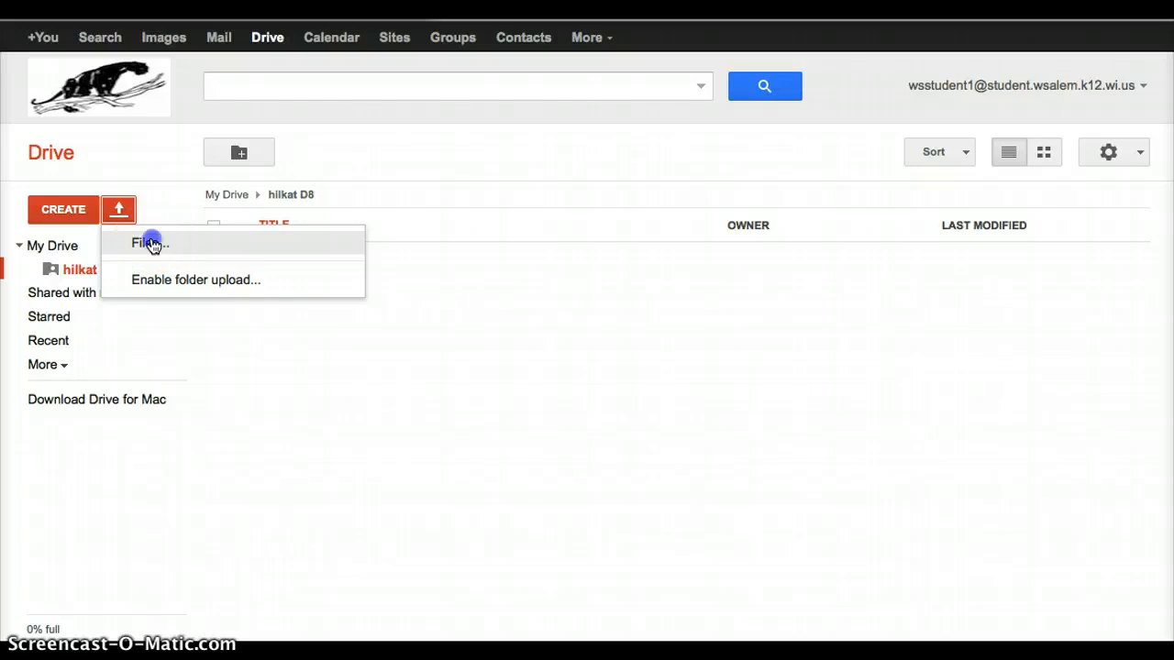
# Step: Select red van photos 100_3300 through 100_3307 from Photos and open them
pyautogui.click(151, 242)
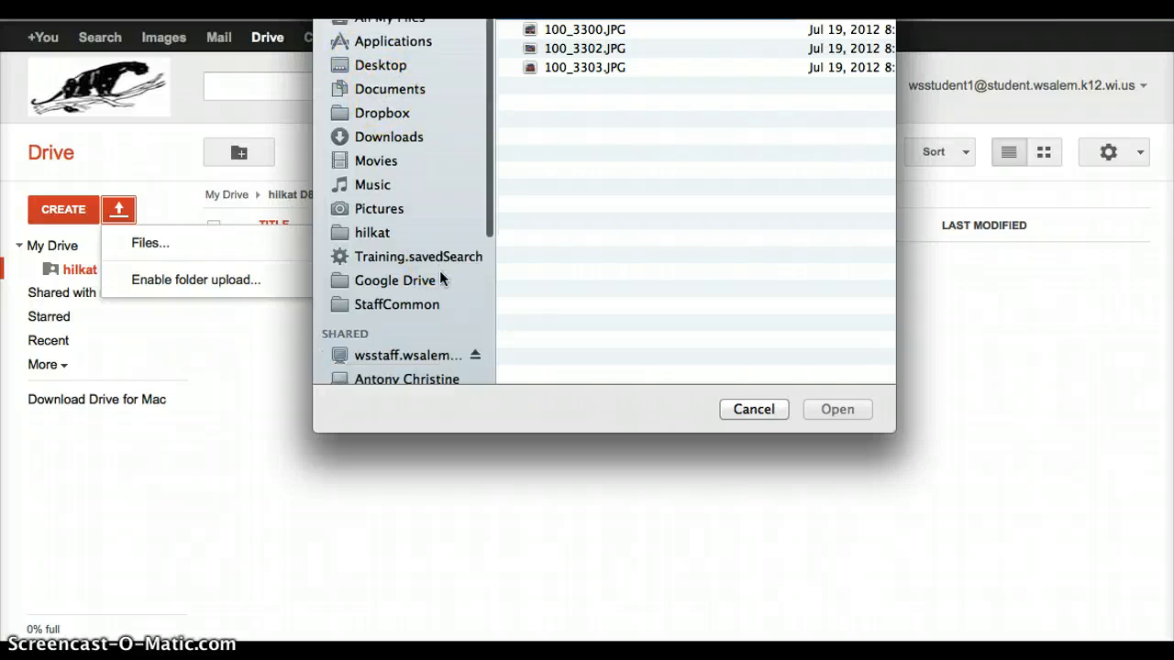
pyautogui.scroll(-3)
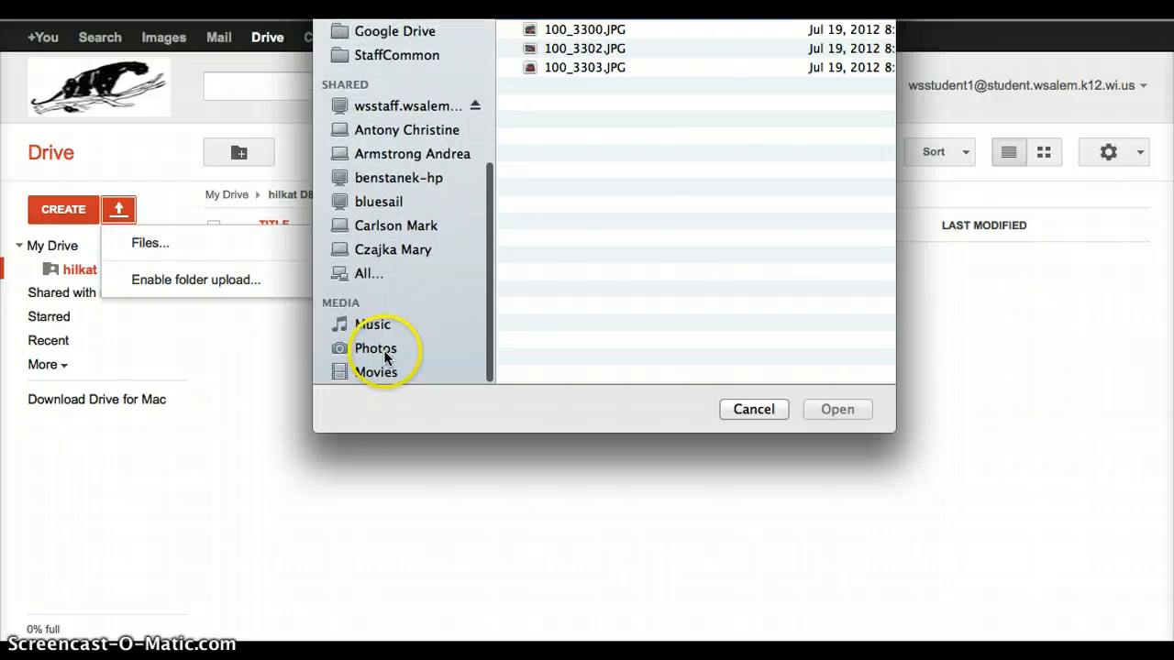
pyautogui.click(375, 349)
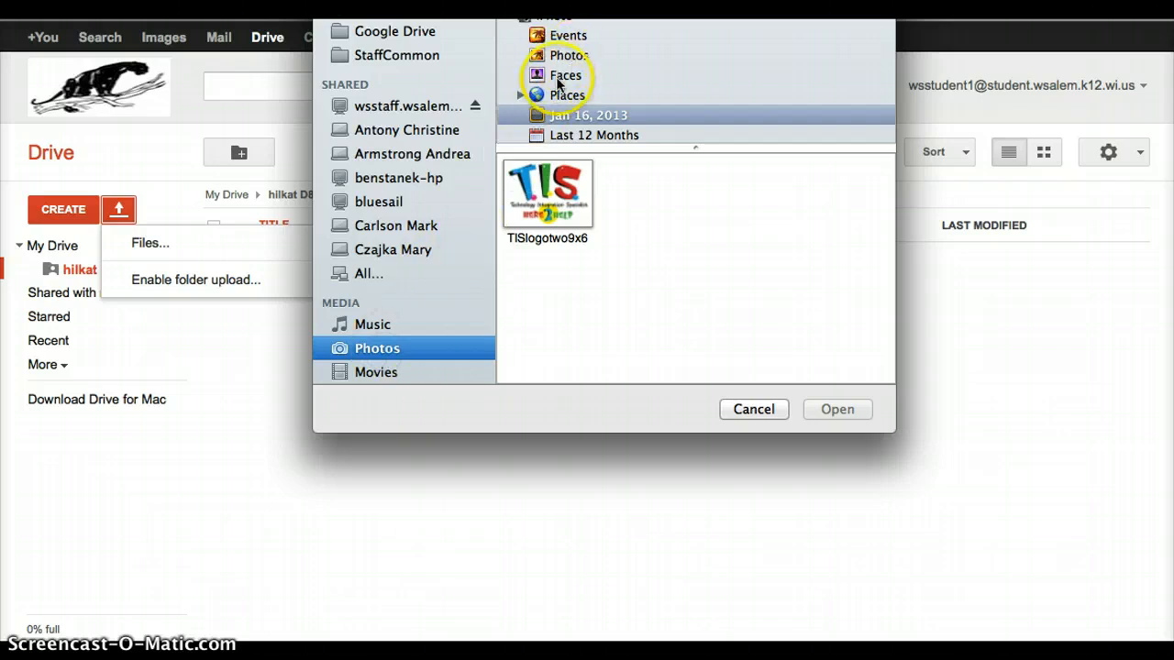
pyautogui.click(568, 35)
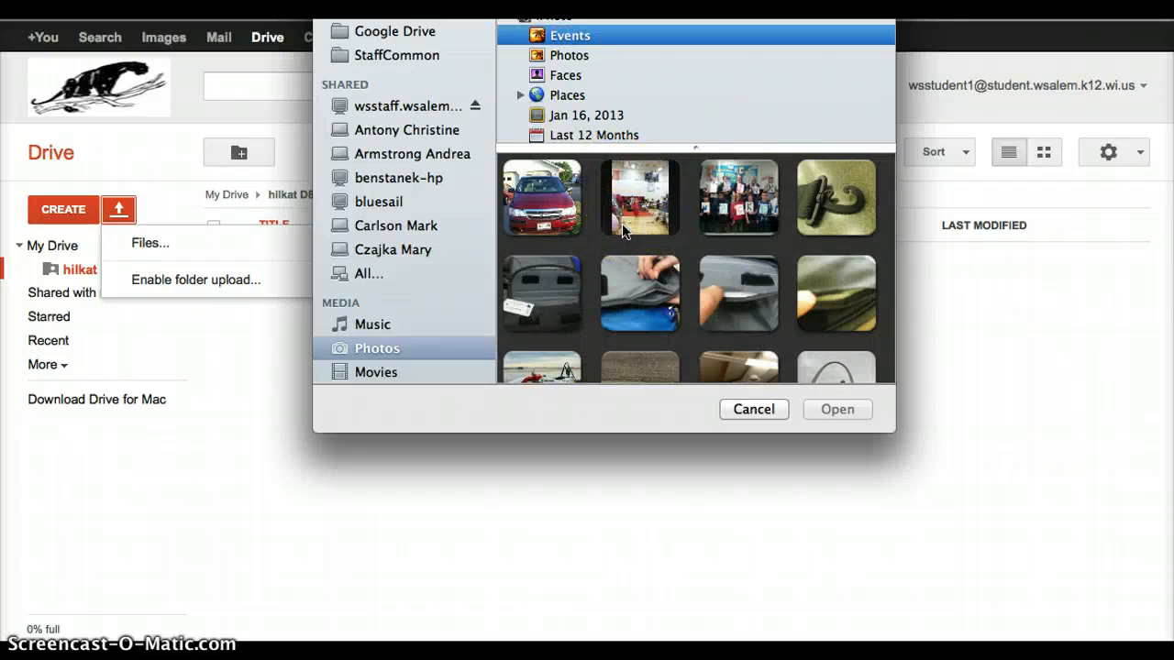
pyautogui.scroll(-3)
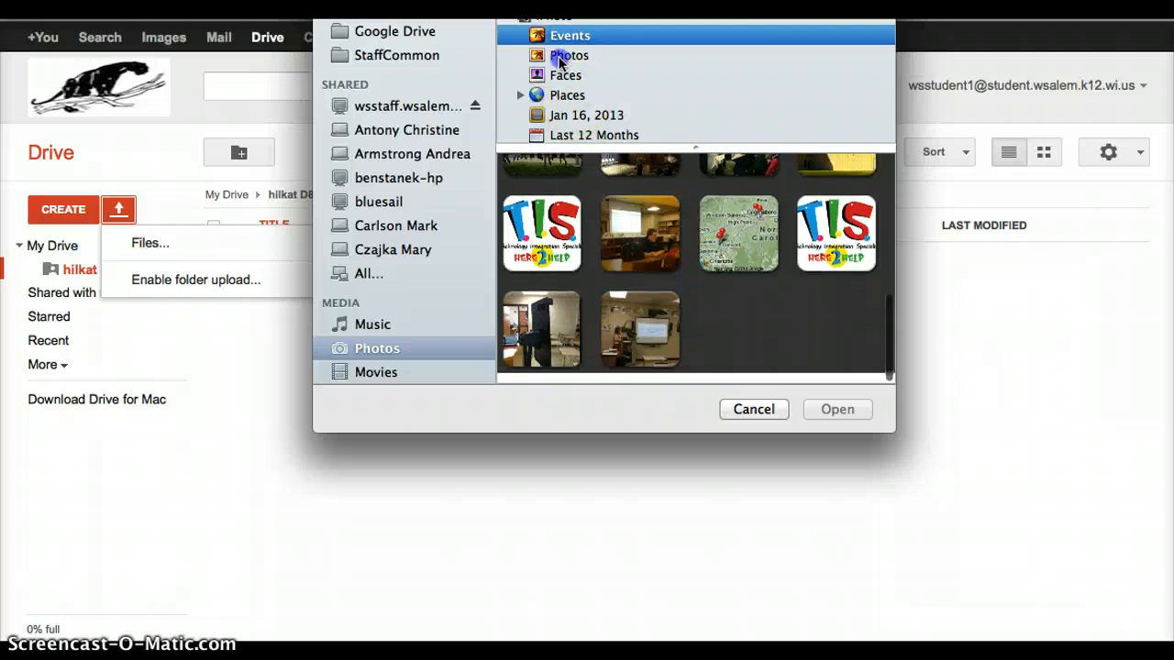
pyautogui.click(569, 55)
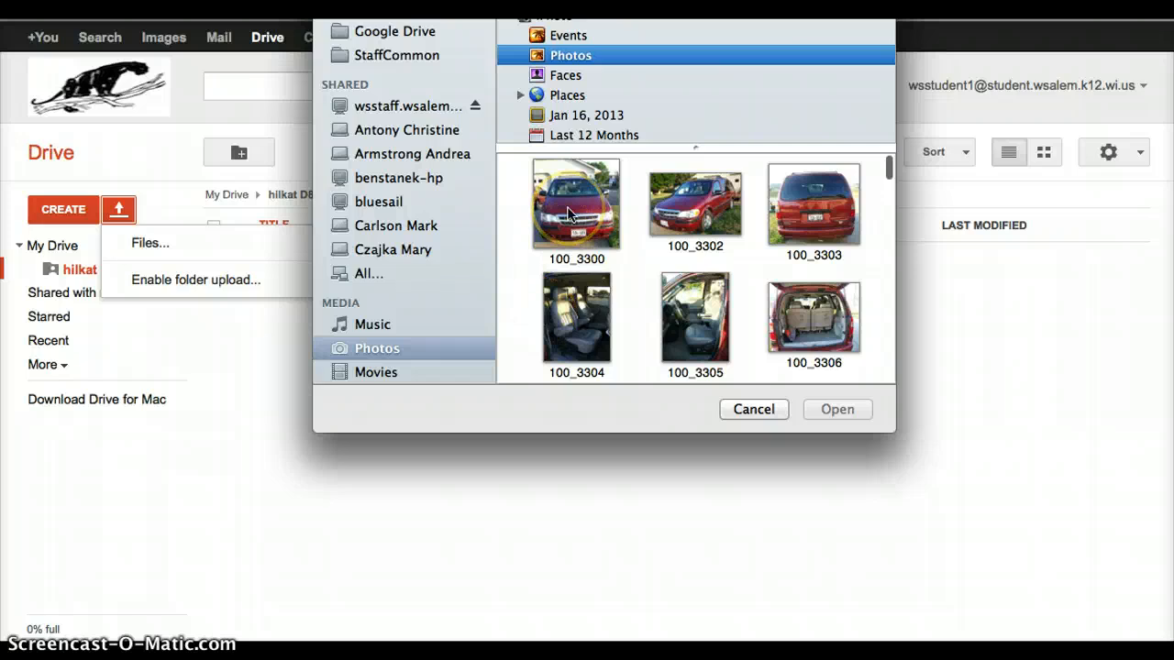
pyautogui.moveTo(576, 203)
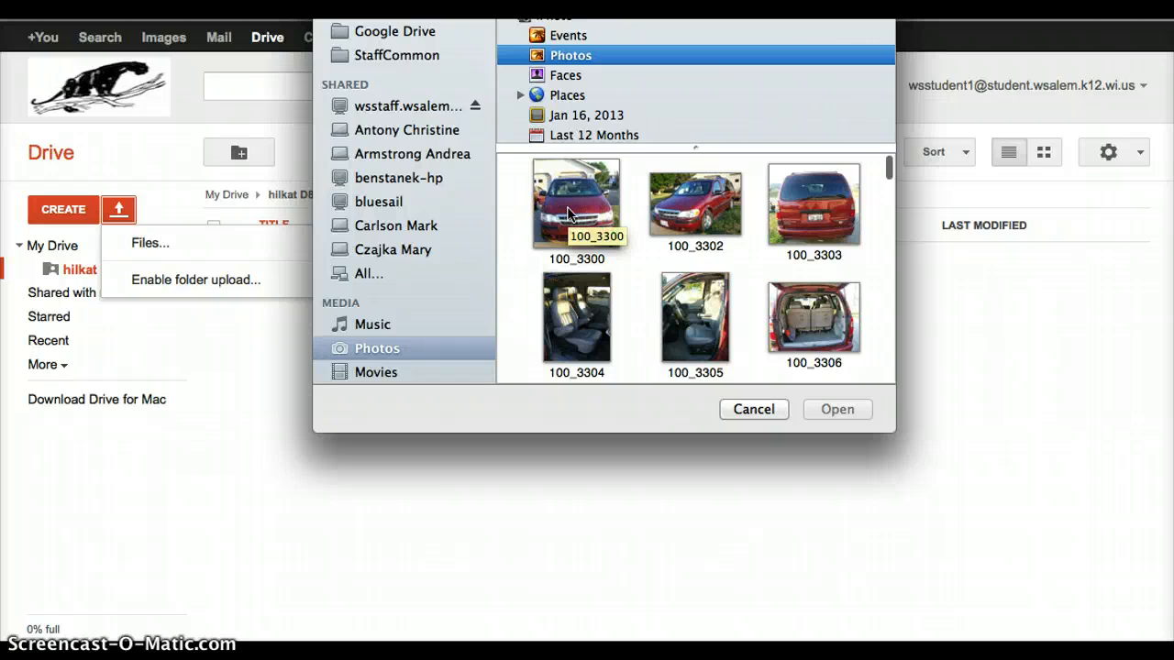
pyautogui.click(576, 203)
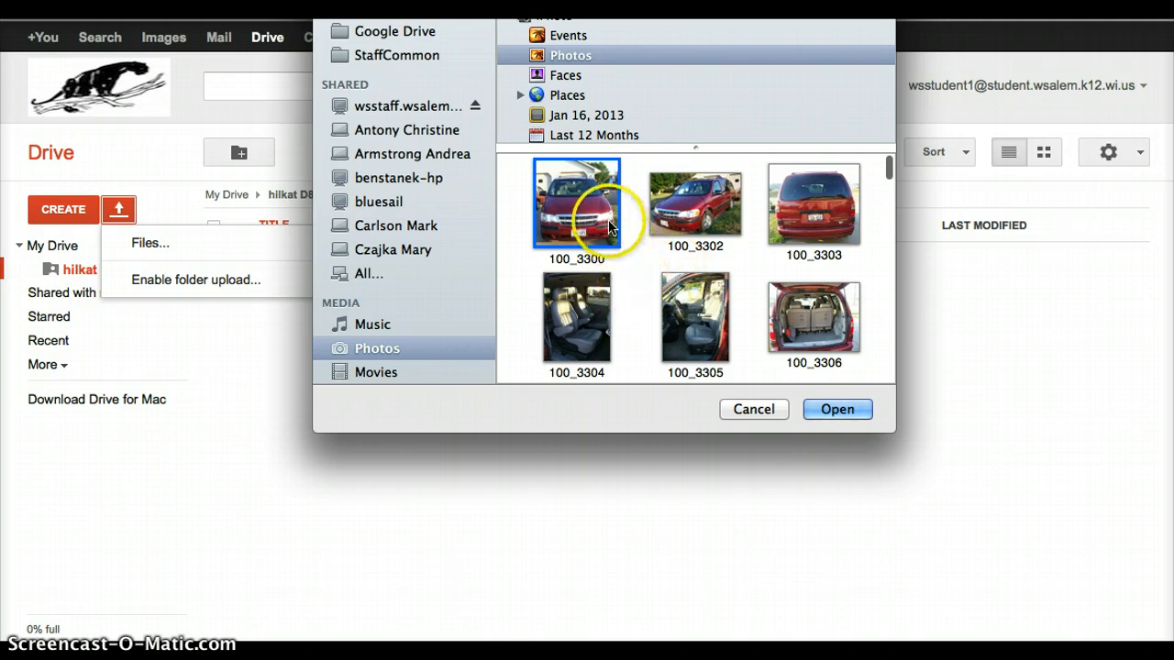
pyautogui.scroll(-3)
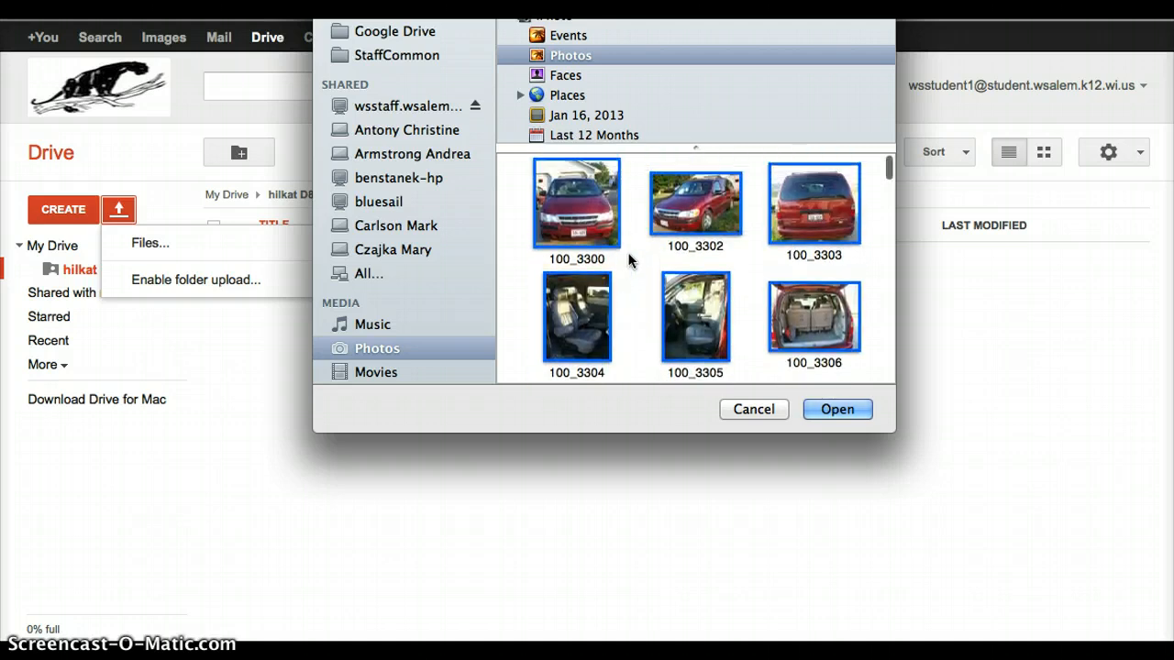
pyautogui.scroll(-3)
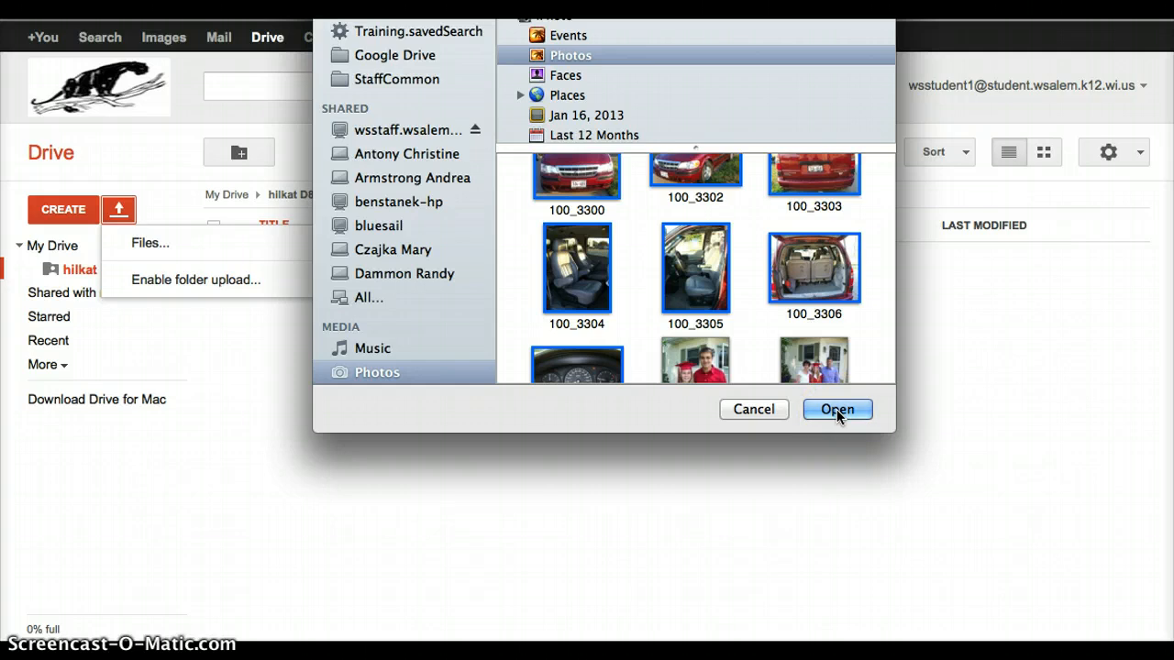
pyautogui.click(836, 410)
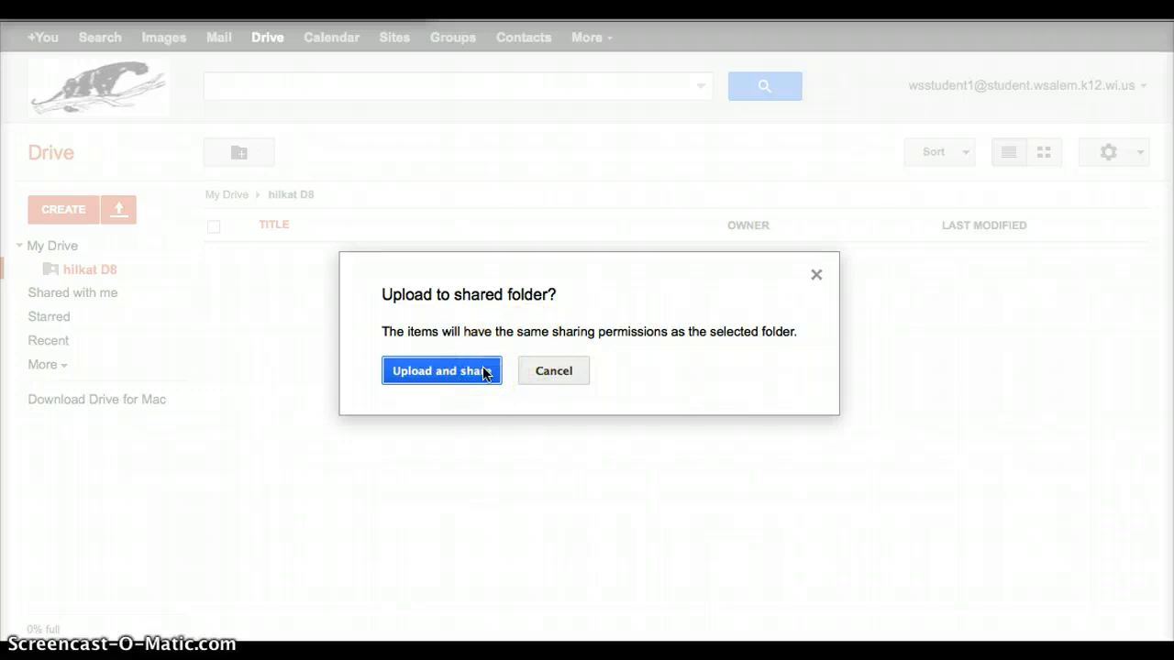
# Step: Choose Upload and share, then start uploading the seven photos
pyautogui.click(441, 370)
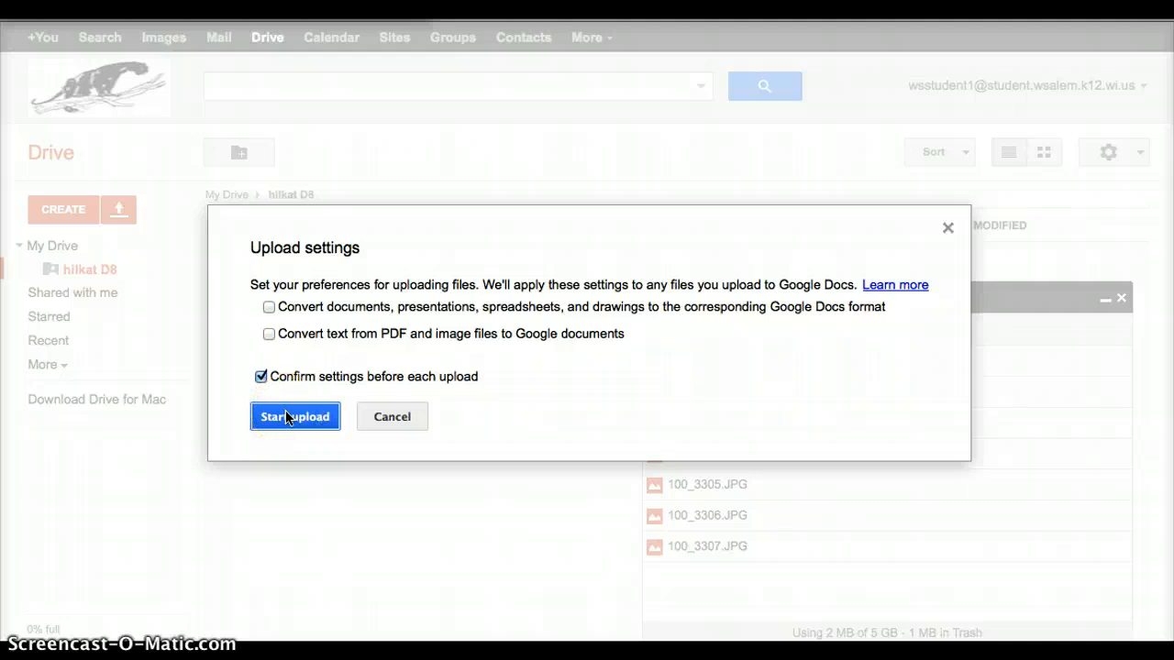
pyautogui.click(295, 416)
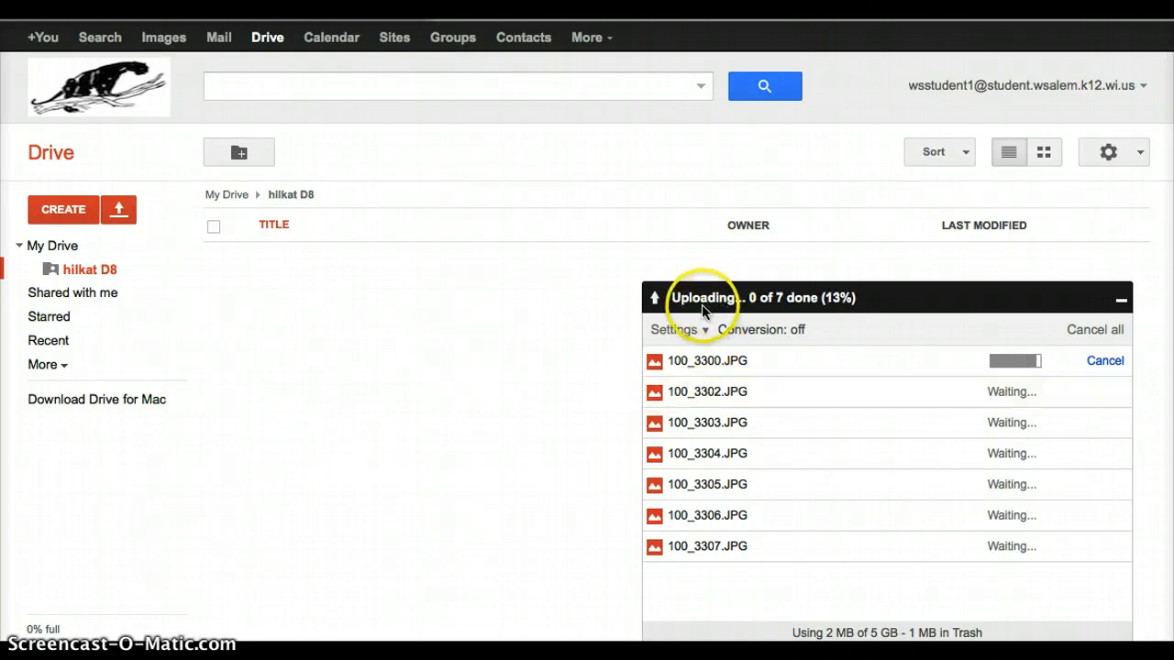
pyautogui.moveTo(823, 484)
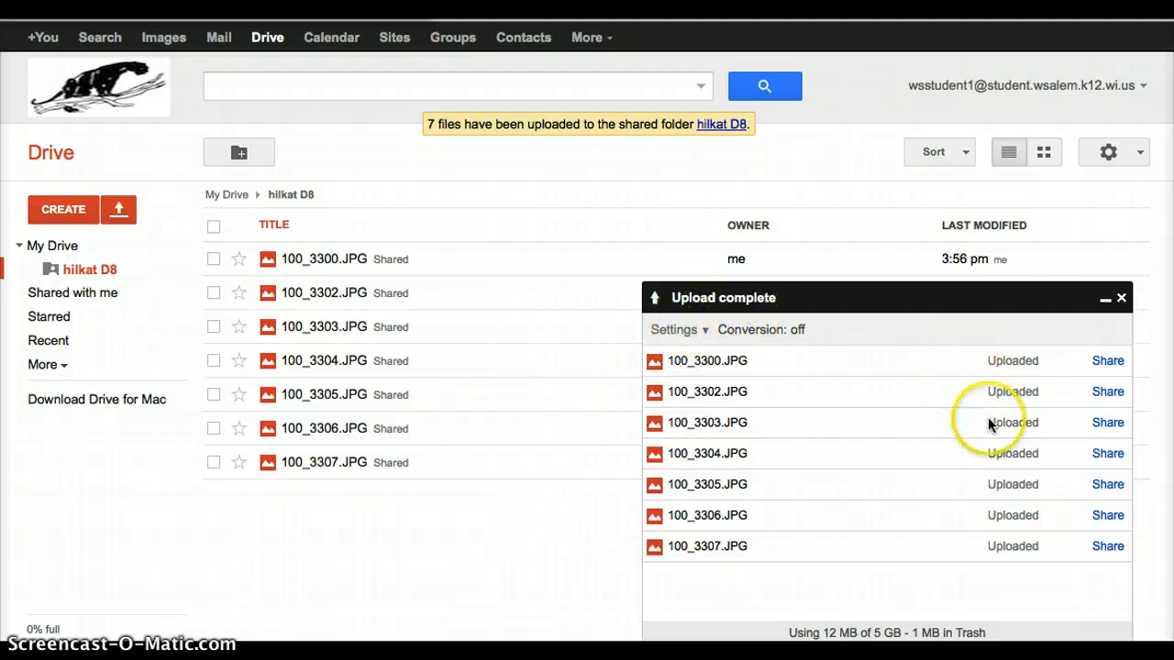
pyautogui.moveTo(1013, 530)
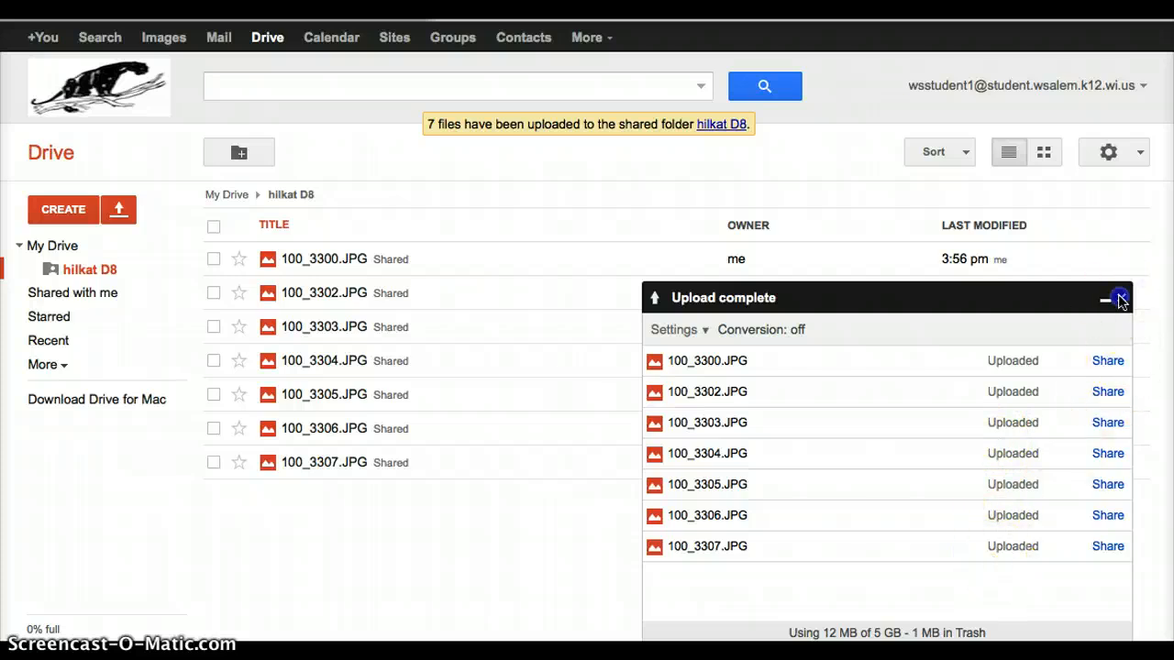
# Step: Close the Upload complete panel, leaving the seven shared photos listed
pyautogui.click(1120, 298)
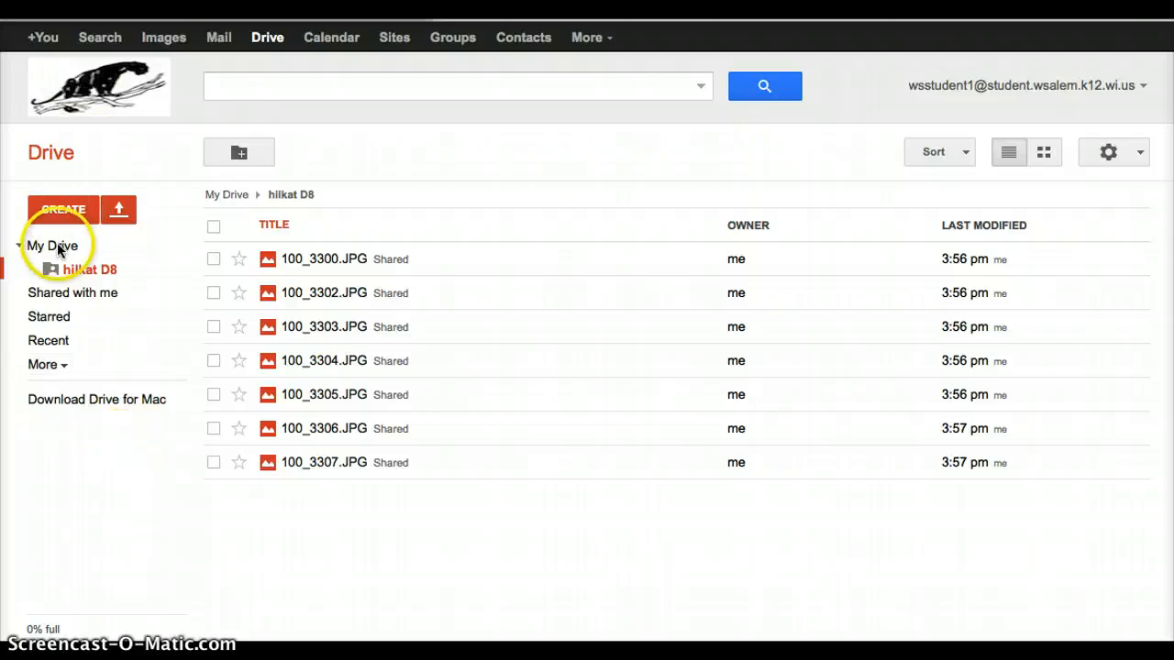
pyautogui.click(53, 245)
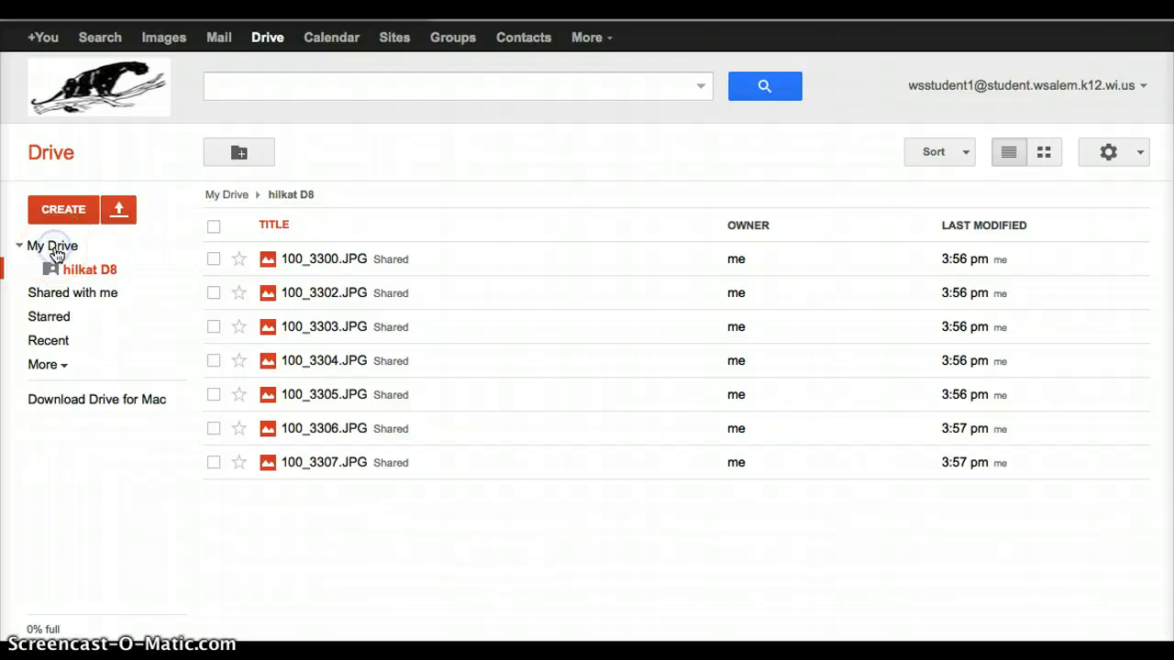
pyautogui.click(53, 245)
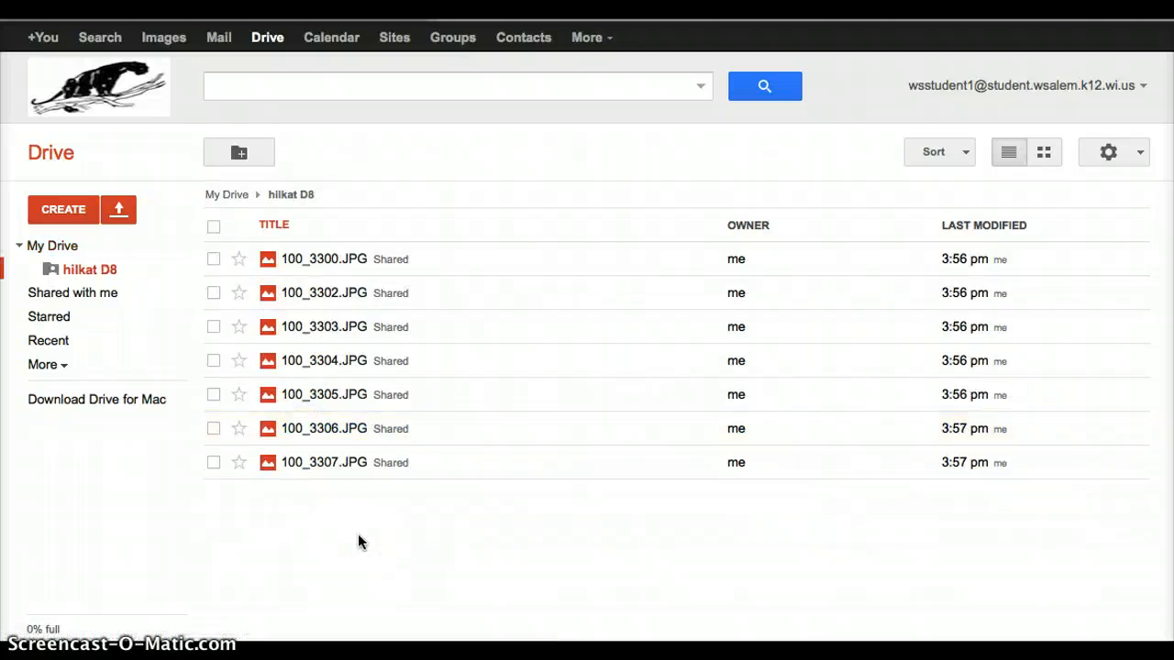
pyautogui.moveTo(324, 258)
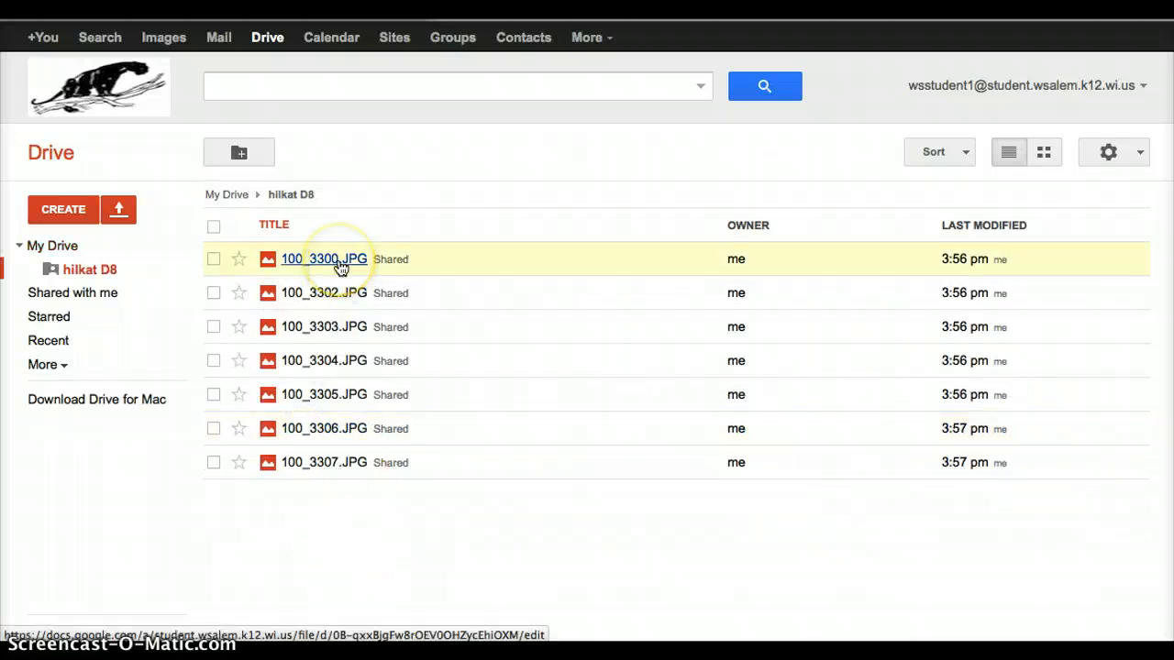
# Step: View 100_3300.JPG and display its File menu options
pyautogui.click(323, 259)
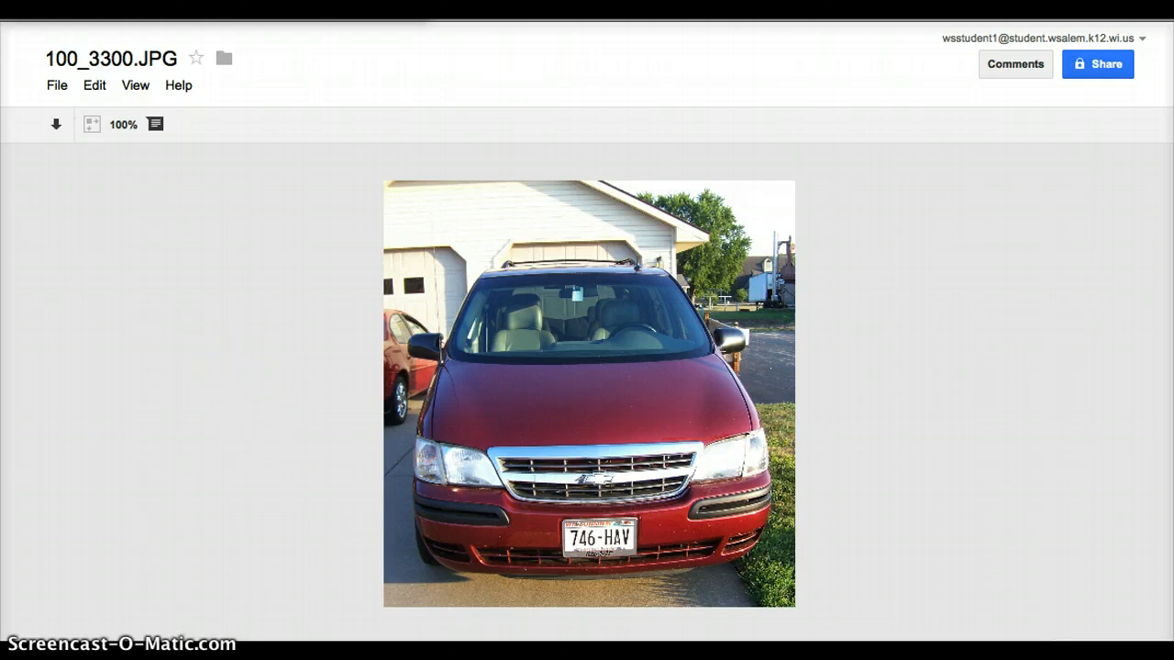
pyautogui.moveTo(175, 388)
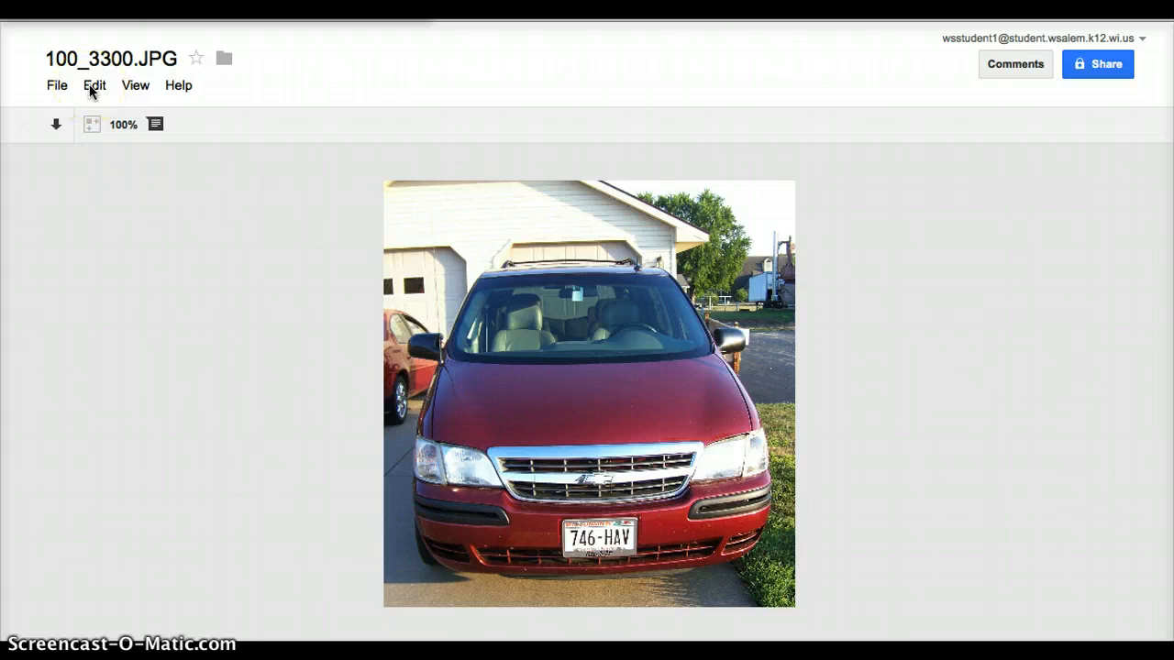
pyautogui.click(94, 85)
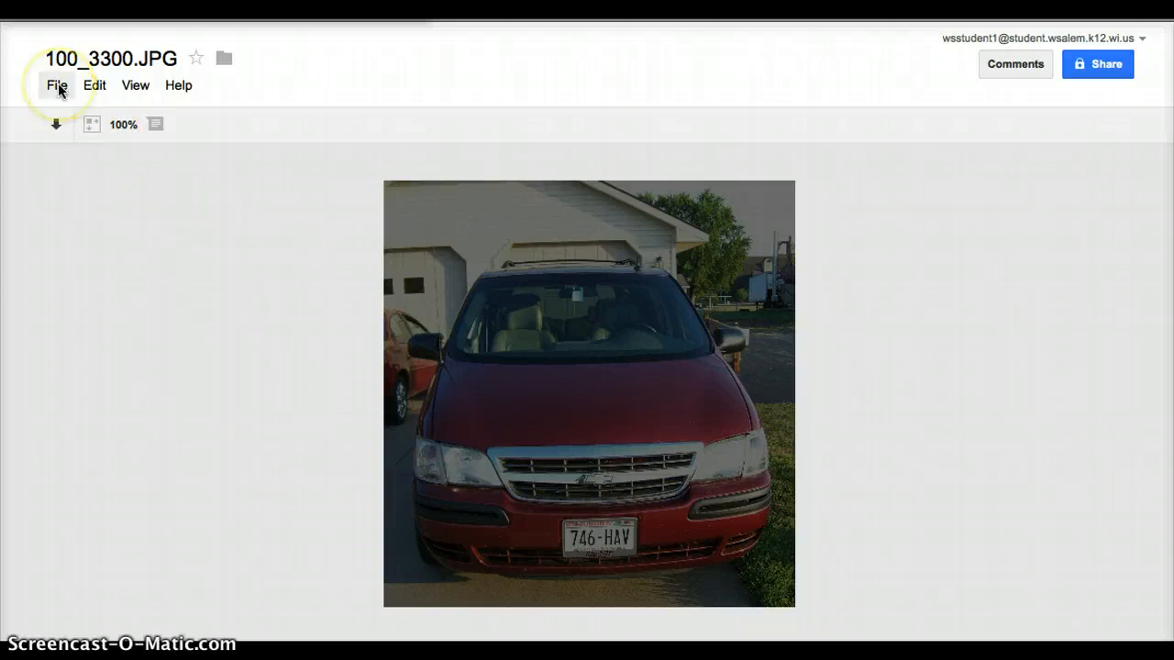
pyautogui.moveTo(56, 124)
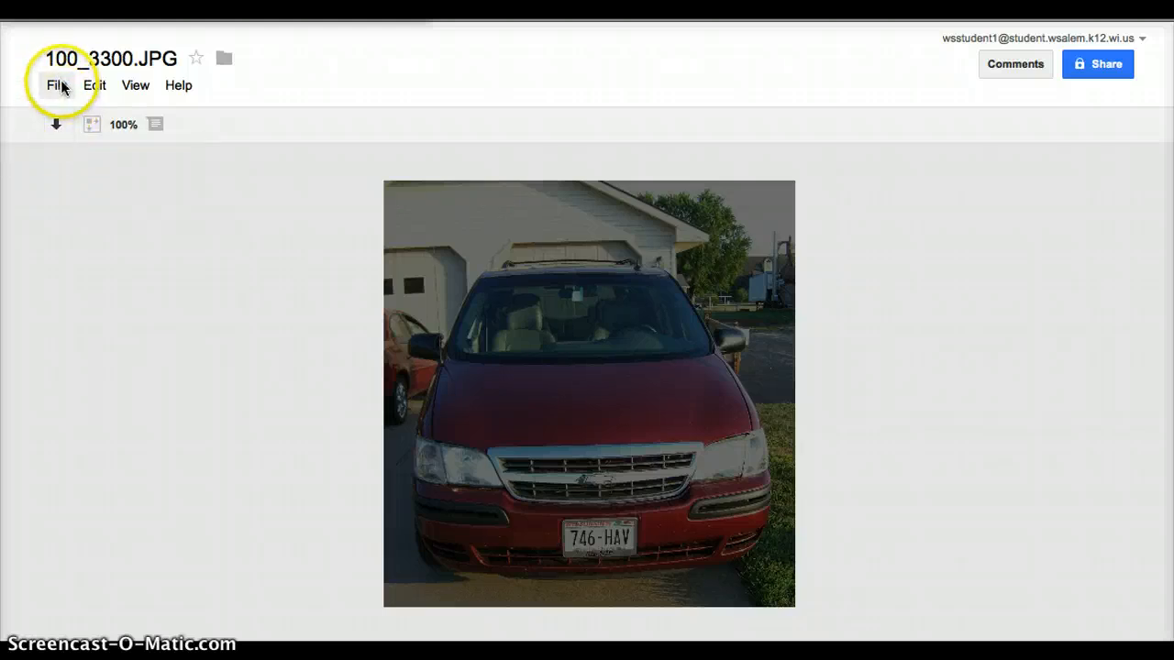
pyautogui.click(56, 84)
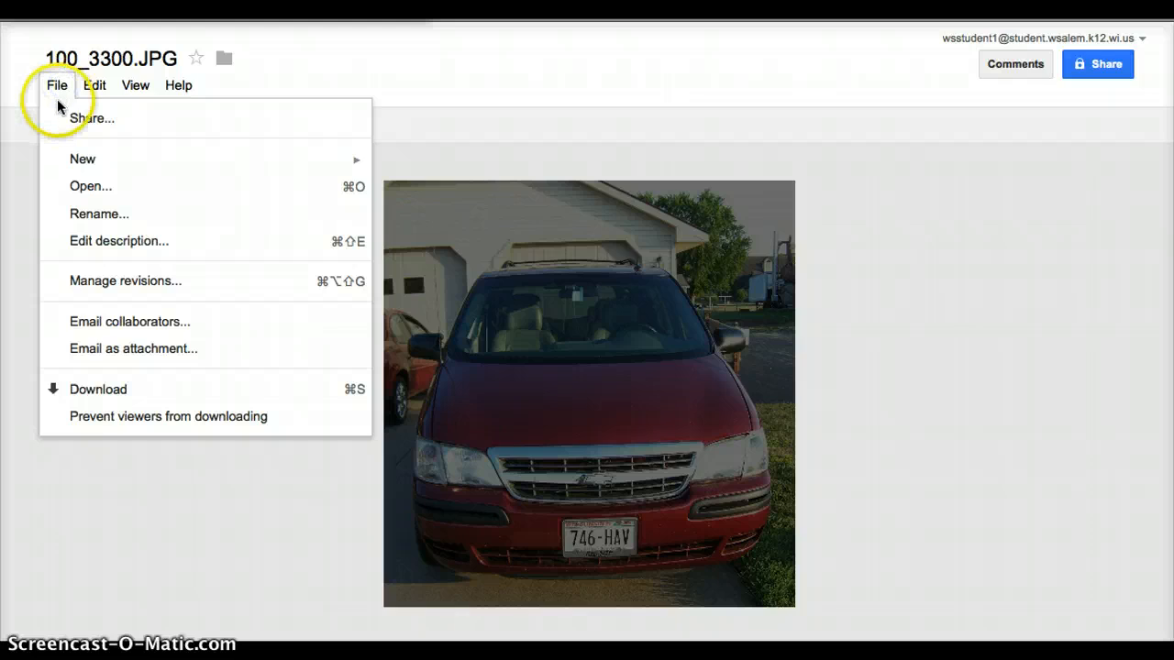
pyautogui.moveTo(110, 389)
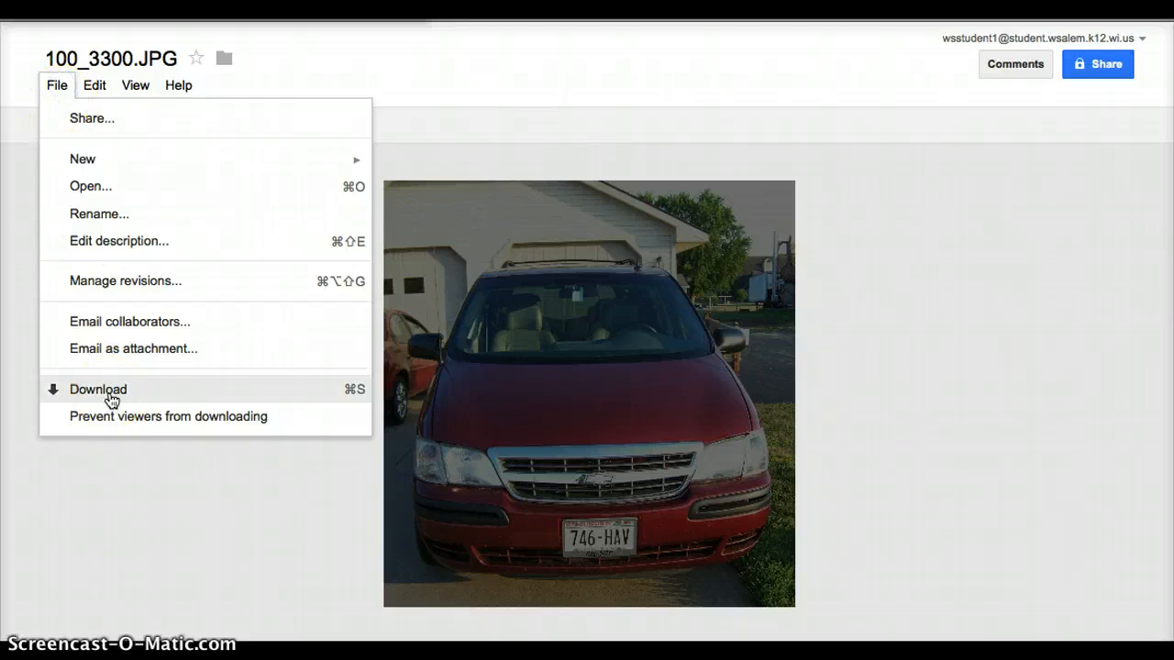